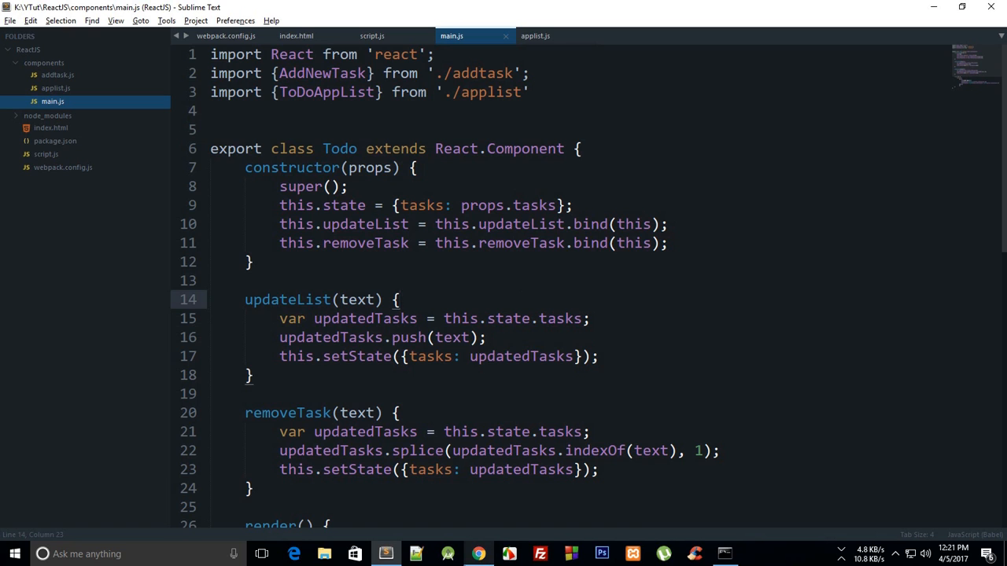
# Step: Check the running ToDo app in Chrome, then return to the editor and bring up script.js
pyautogui.click(478, 554)
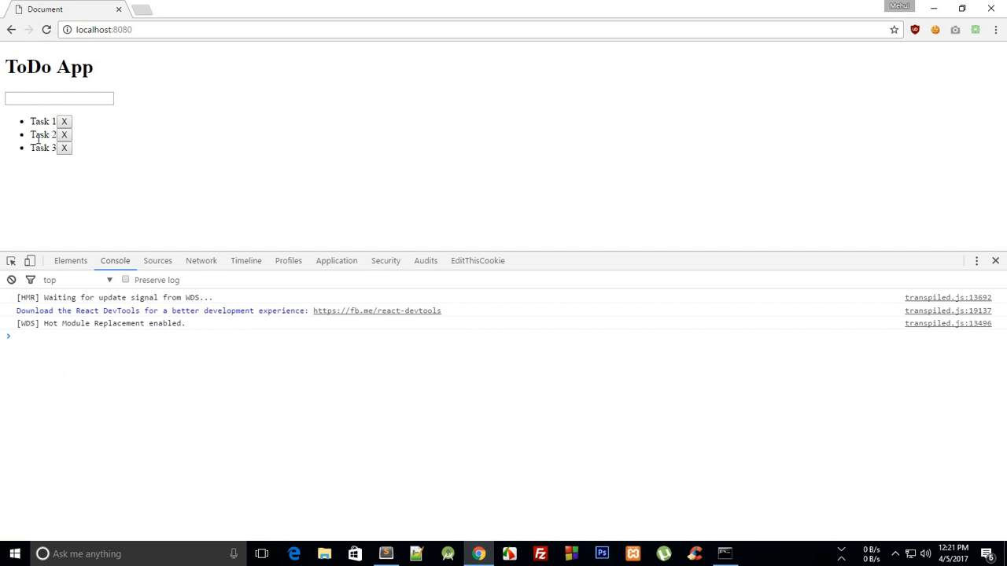
pyautogui.click(386, 553)
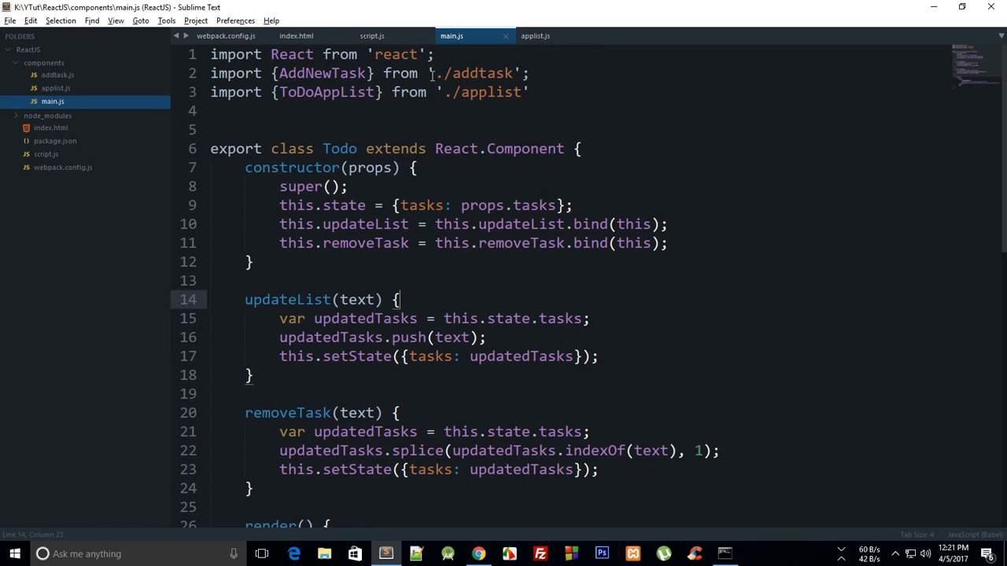
pyautogui.click(371, 34)
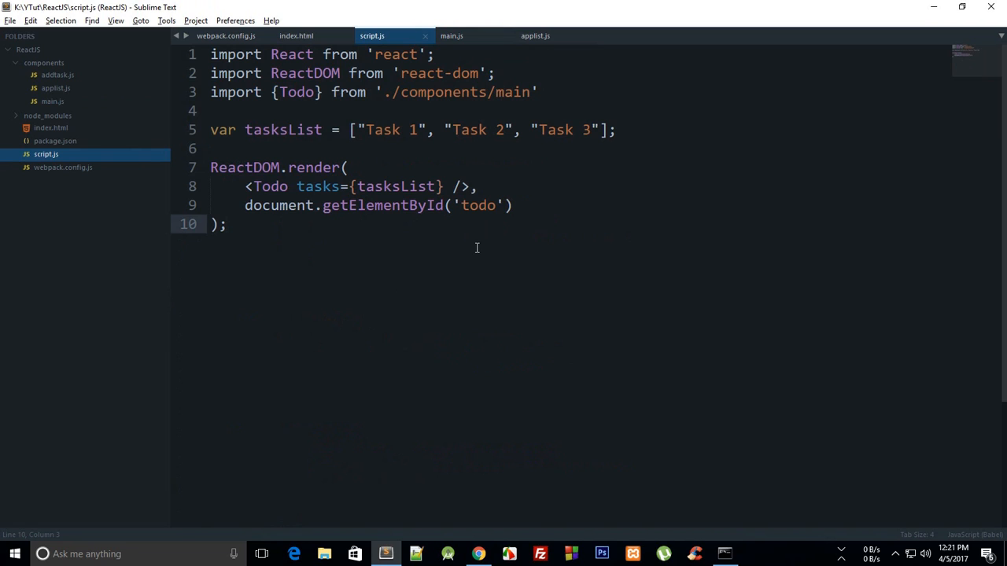
# Step: Below tasksList add var tasks = localStorage.getItem('storedTasks');
pyautogui.click(633, 129)
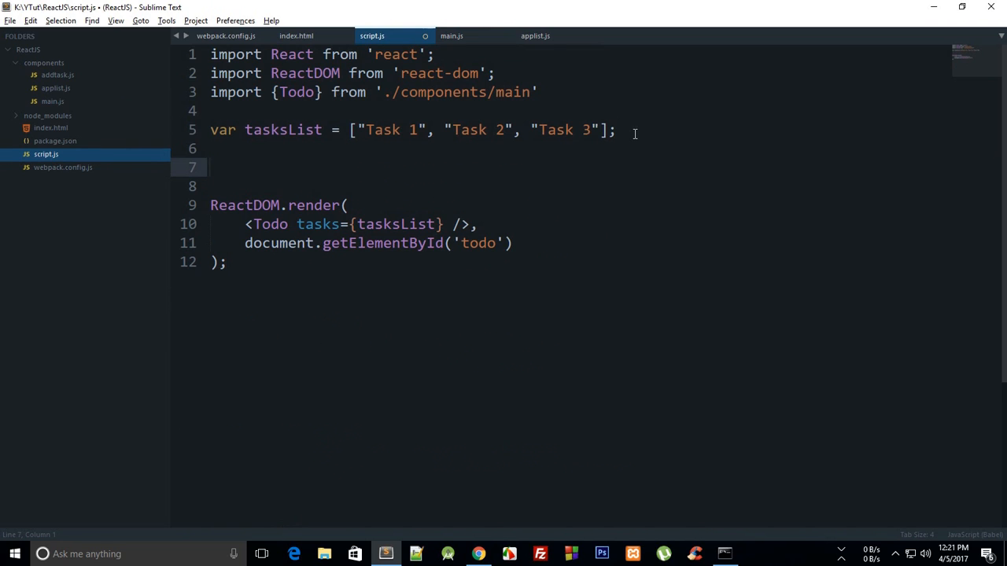
pyautogui.write('var')
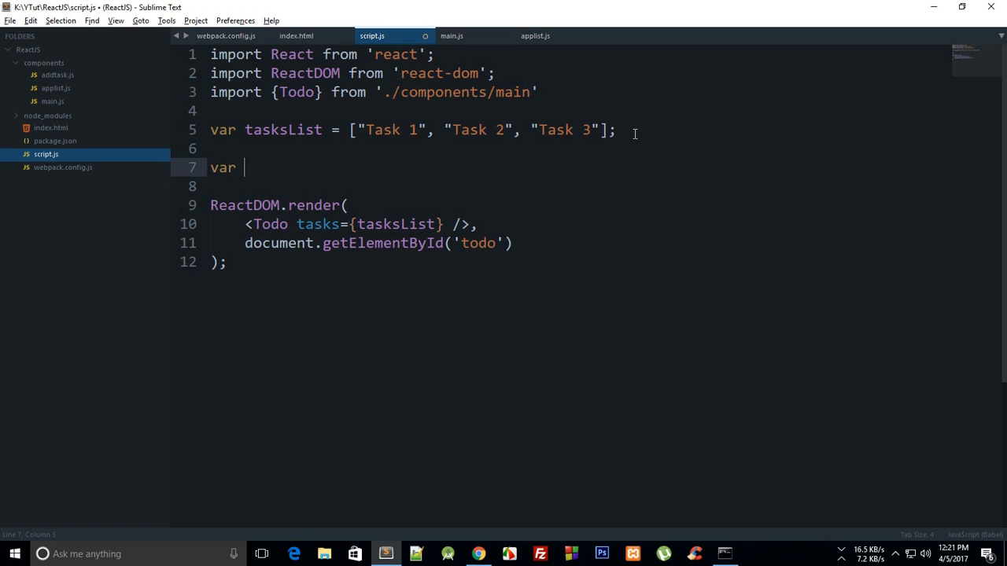
pyautogui.write('tasks')
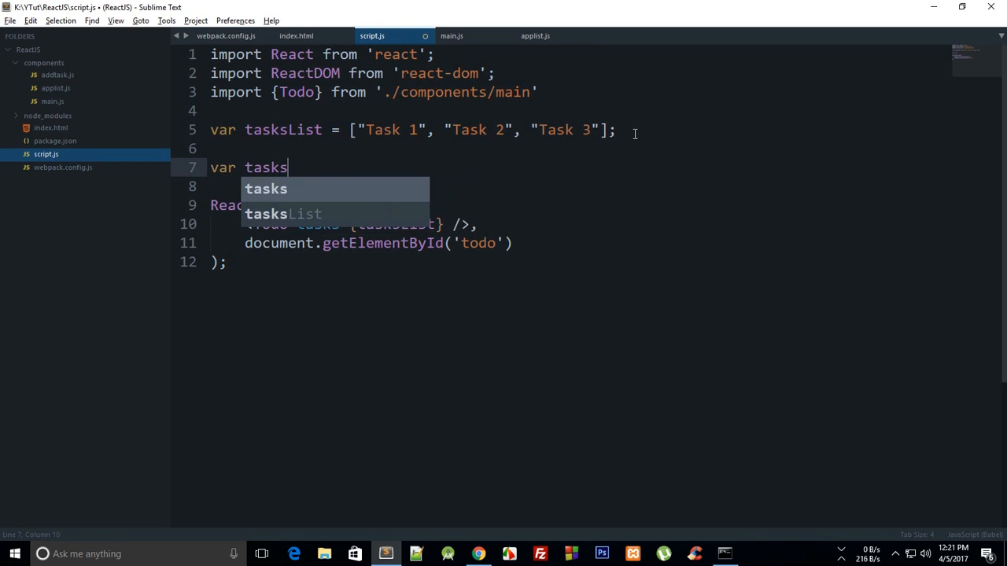
pyautogui.write('= localSto')
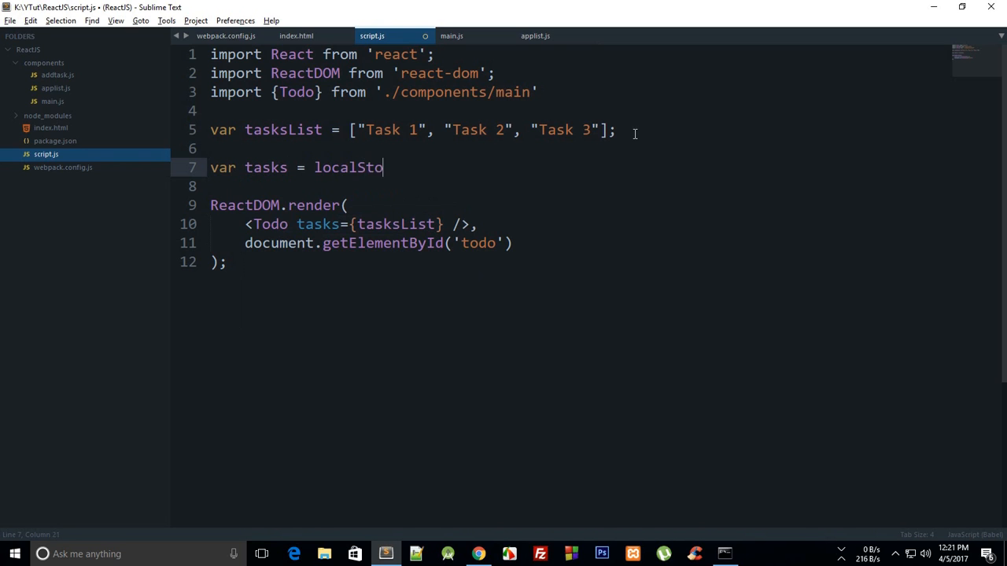
pyautogui.write('rage.get')
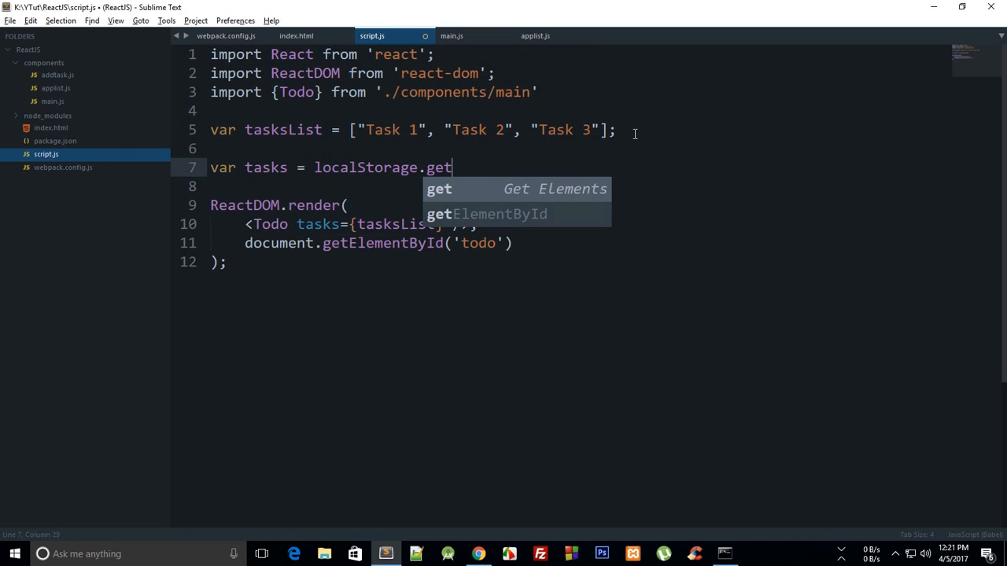
pyautogui.write("Item('')")
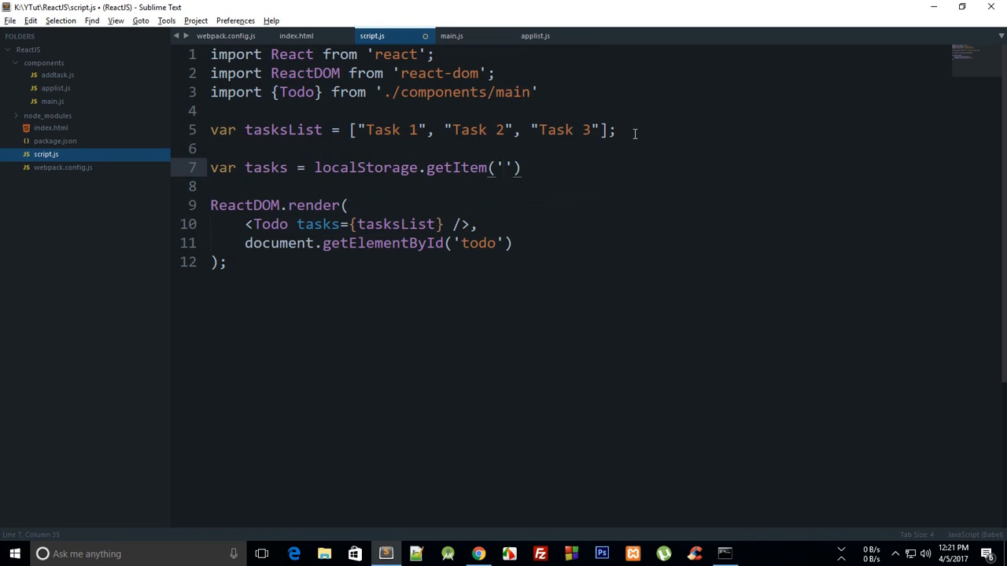
pyautogui.write('storedTasks')
pyautogui.write('if(')
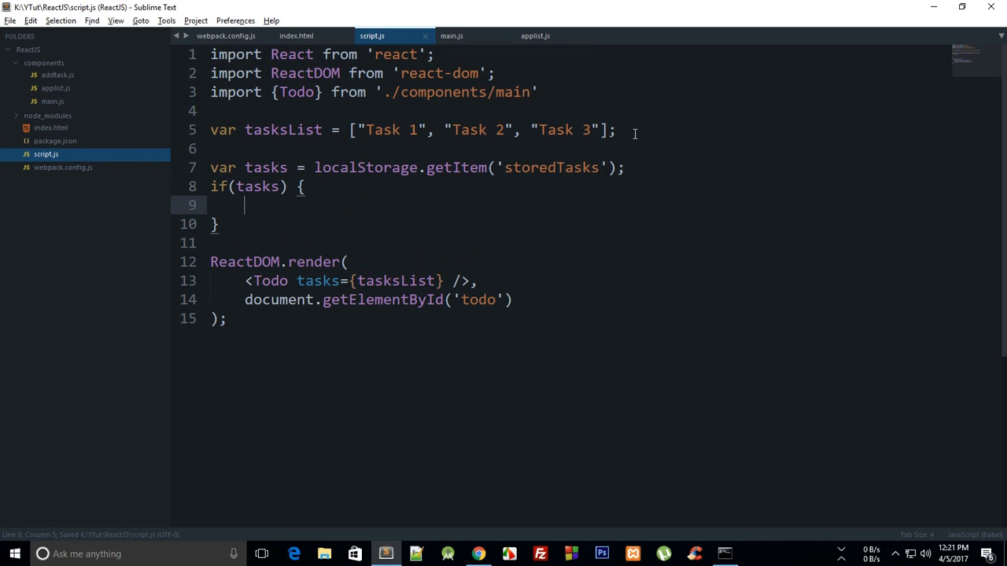
# Step: When tasks exists, assign tasksList = JSON.parse(tasks), then switch to Chrome
pyautogui.write('tasks')
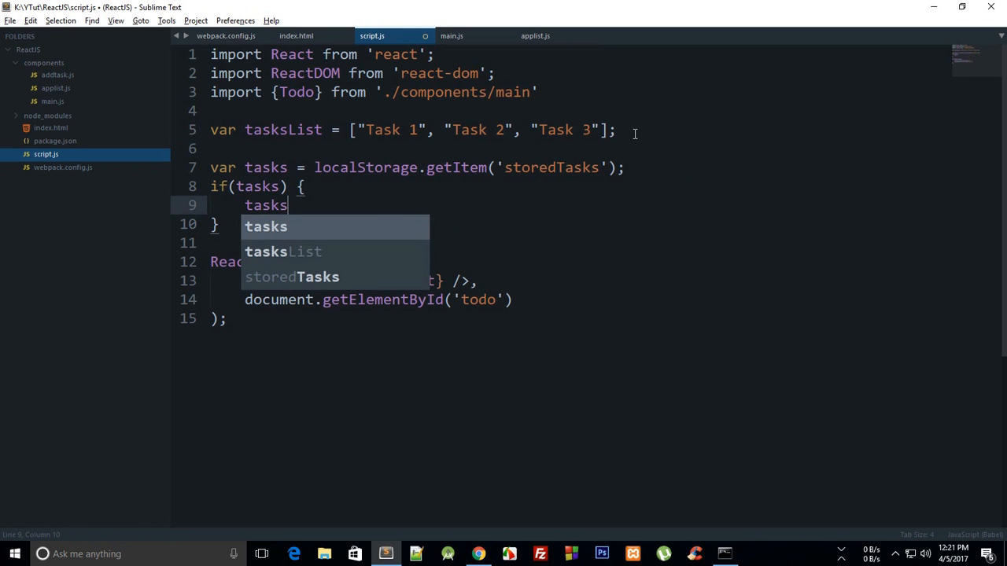
pyautogui.write('List =')
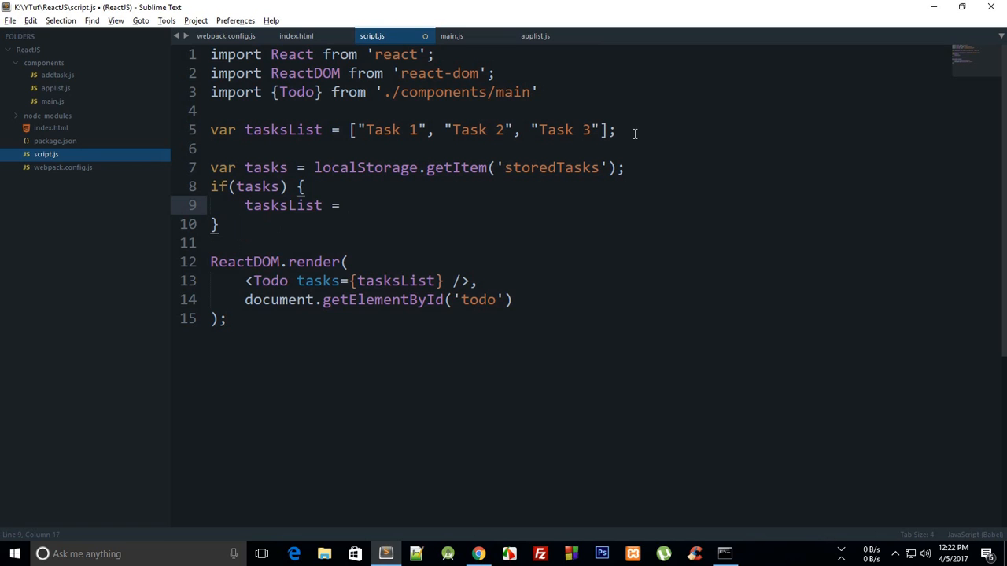
pyautogui.write('JSON.parse(tasks);')
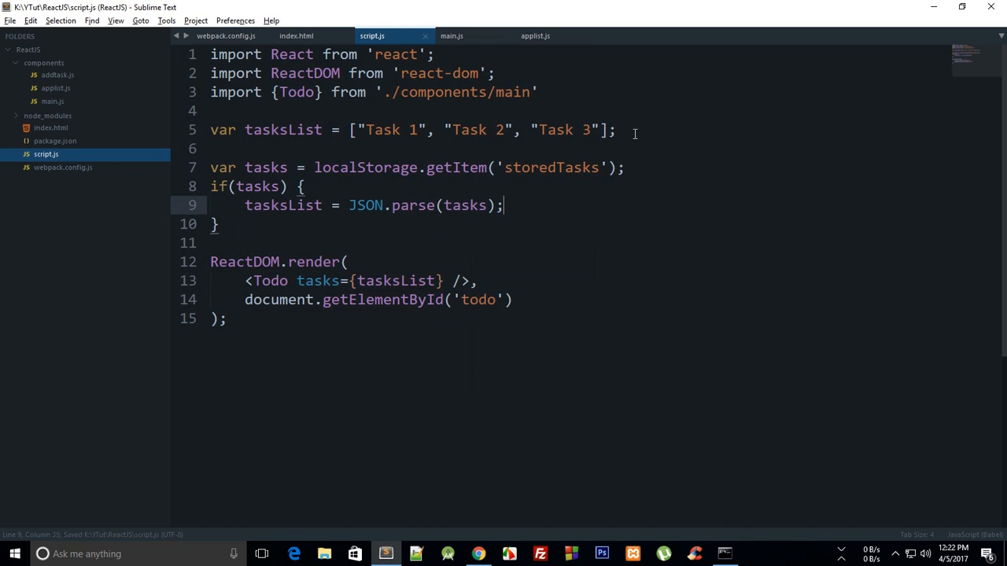
pyautogui.click(472, 552)
pyautogui.write('localStorage.se')
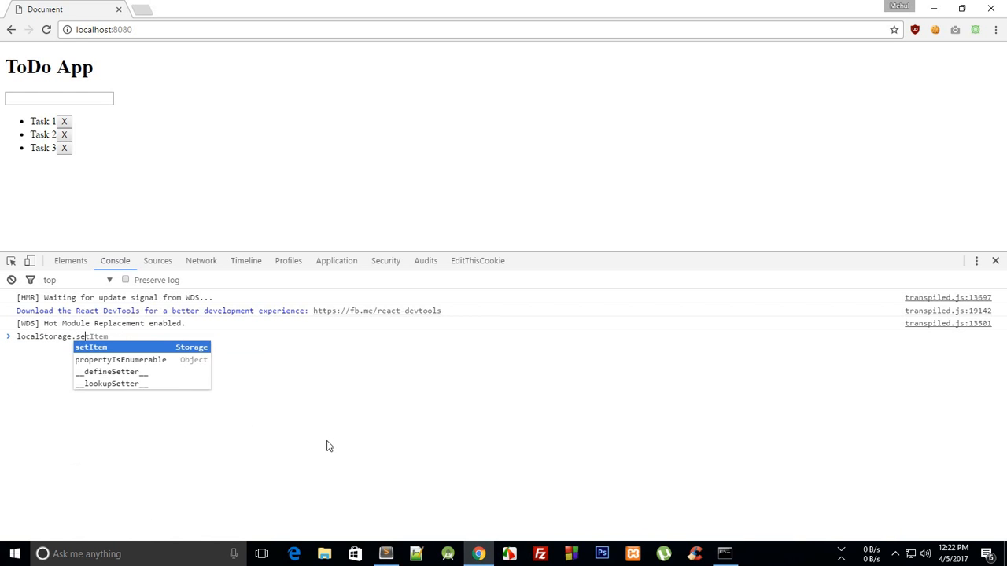
# Step: Inspect localStorage.setItem and its (key, value) signature in the console, then return to the editor
pyautogui.press('Enter')
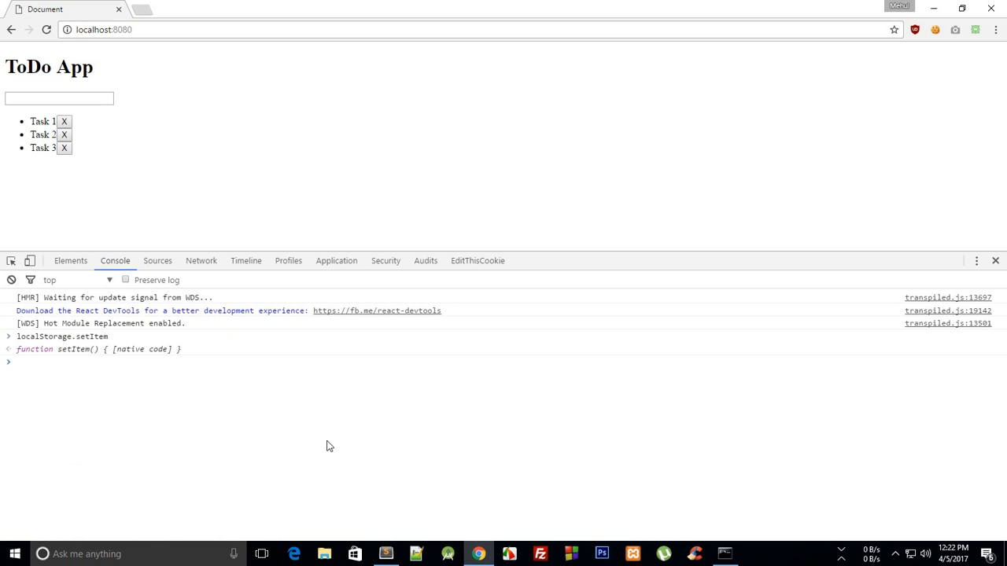
pyautogui.write('localStorage.setItem(')
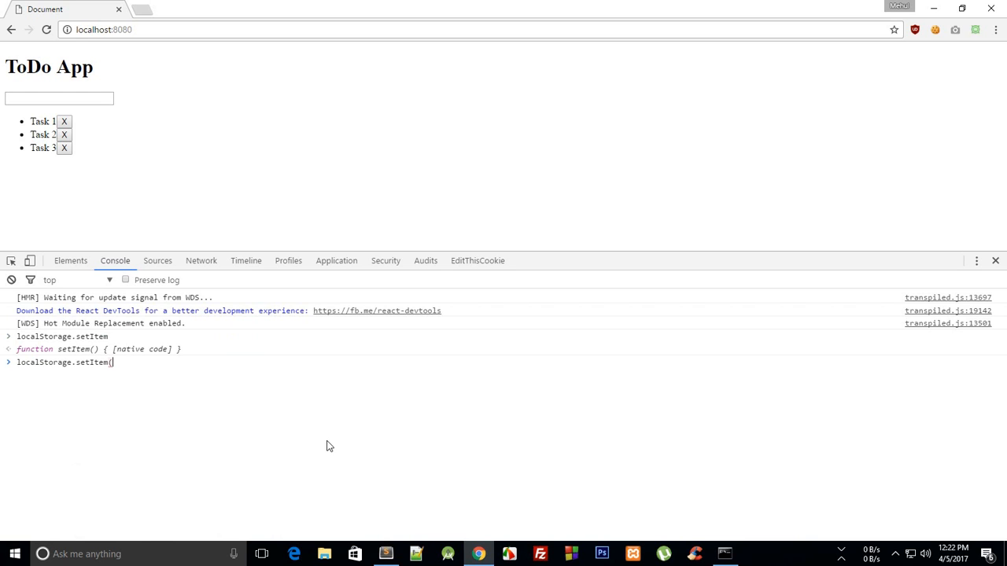
pyautogui.write('key, value)')
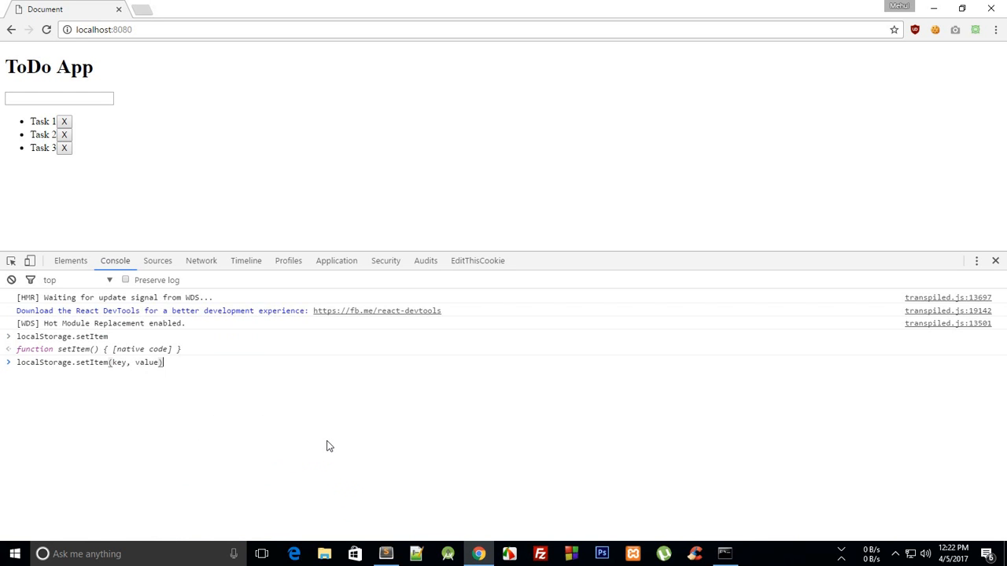
pyautogui.write(';')
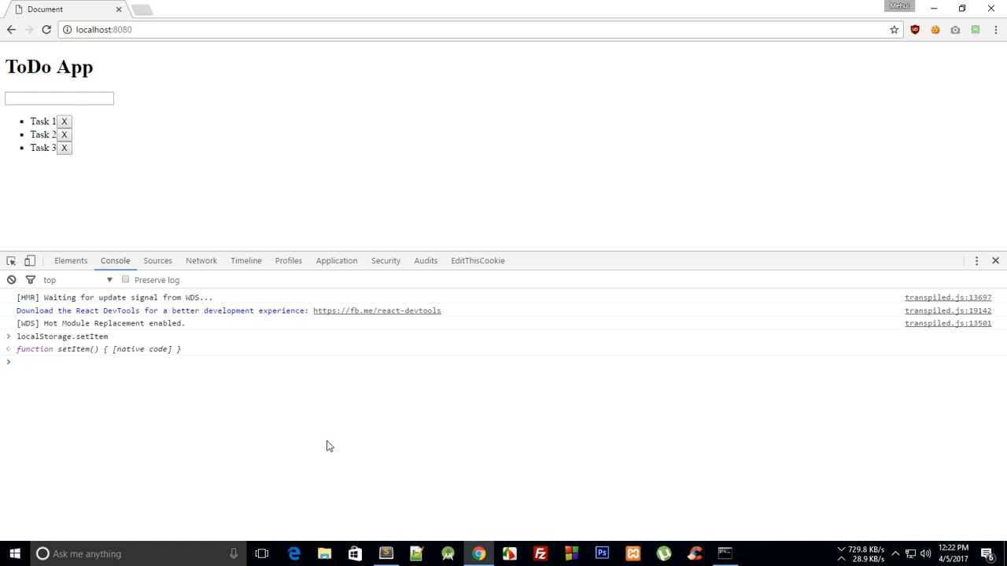
pyautogui.click(384, 554)
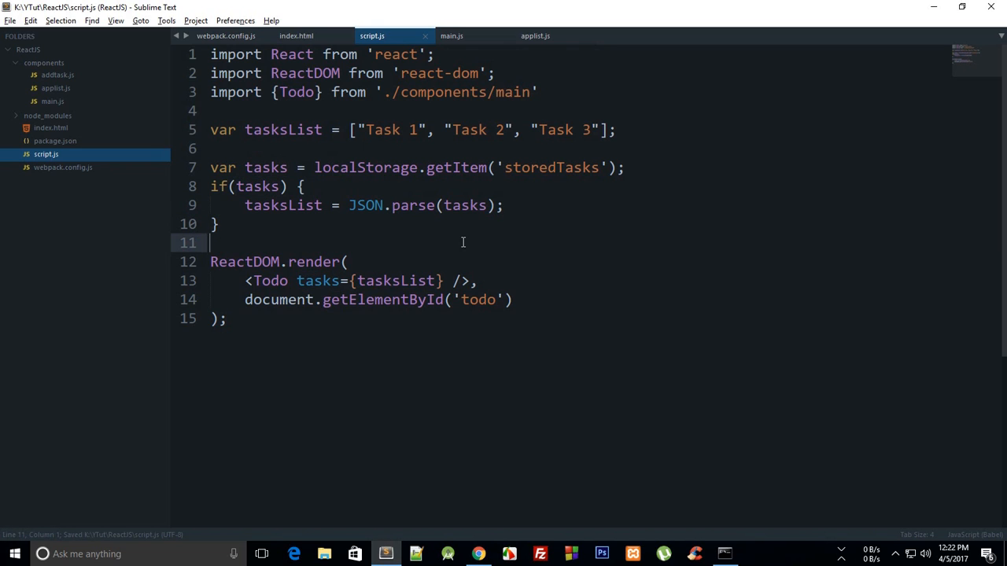
# Step: Review the tasksList declaration, getItem call and initial assignment in script.js, then switch to main.js
pyautogui.doubleClick(283, 204)
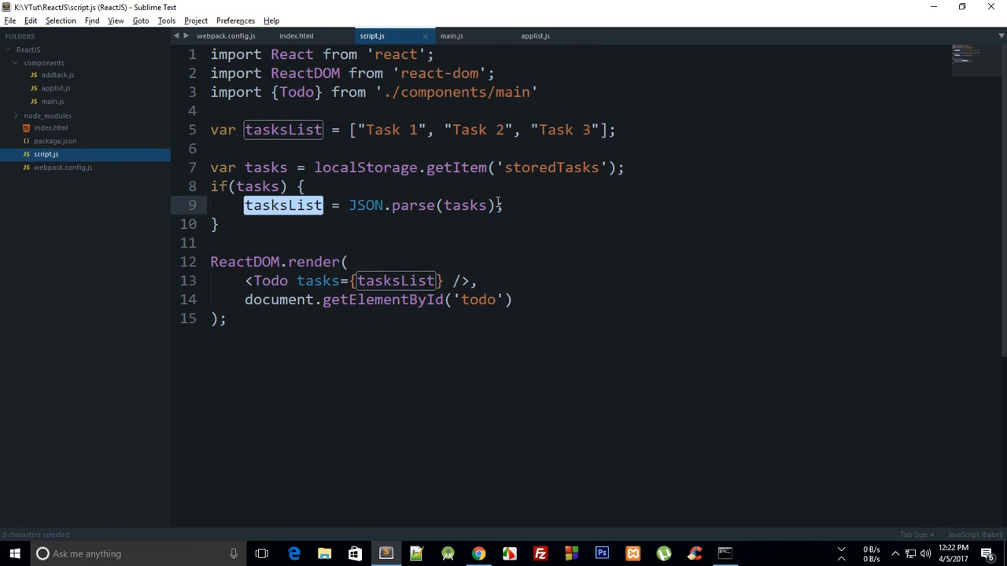
pyautogui.moveTo(211, 185); pyautogui.dragTo(221, 223)
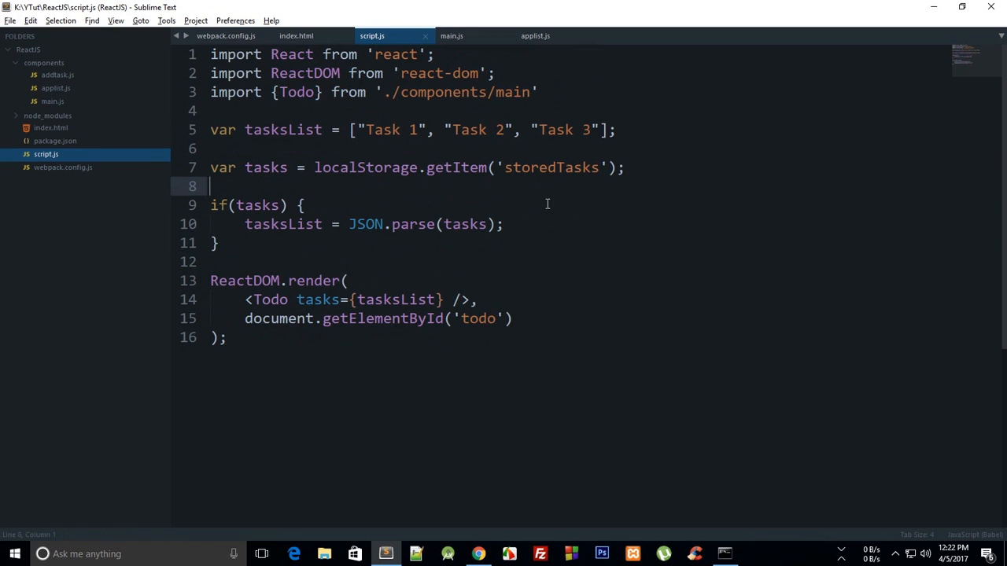
pyautogui.click(279, 242)
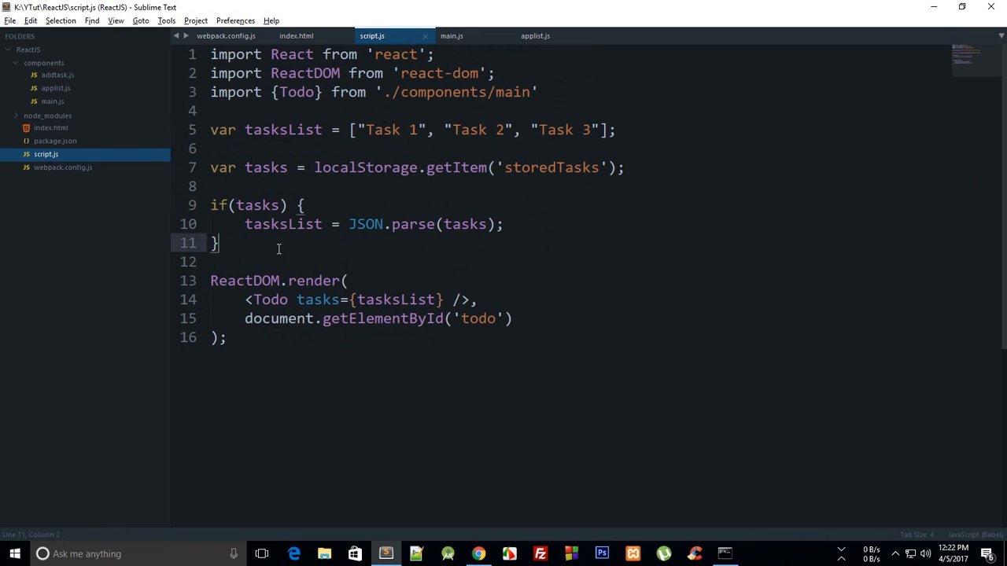
pyautogui.moveTo(315, 167); pyautogui.dragTo(625, 167)
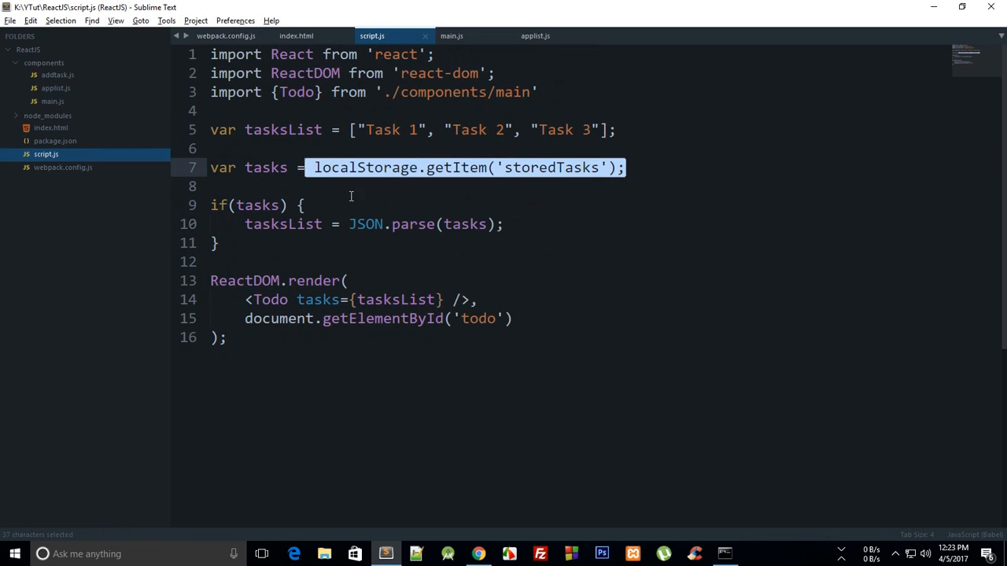
pyautogui.click(475, 167)
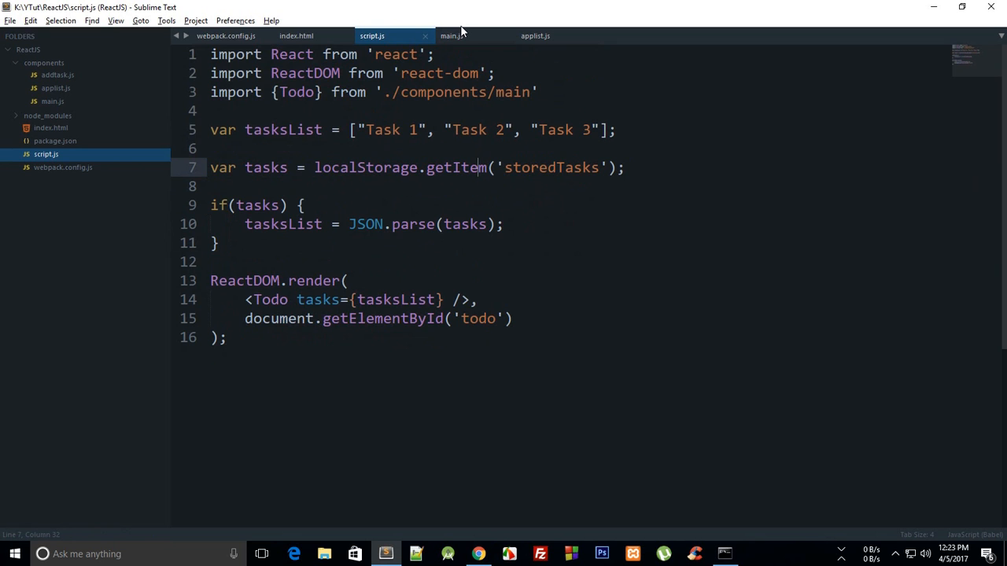
pyautogui.moveTo(246, 129); pyautogui.dragTo(575, 129)
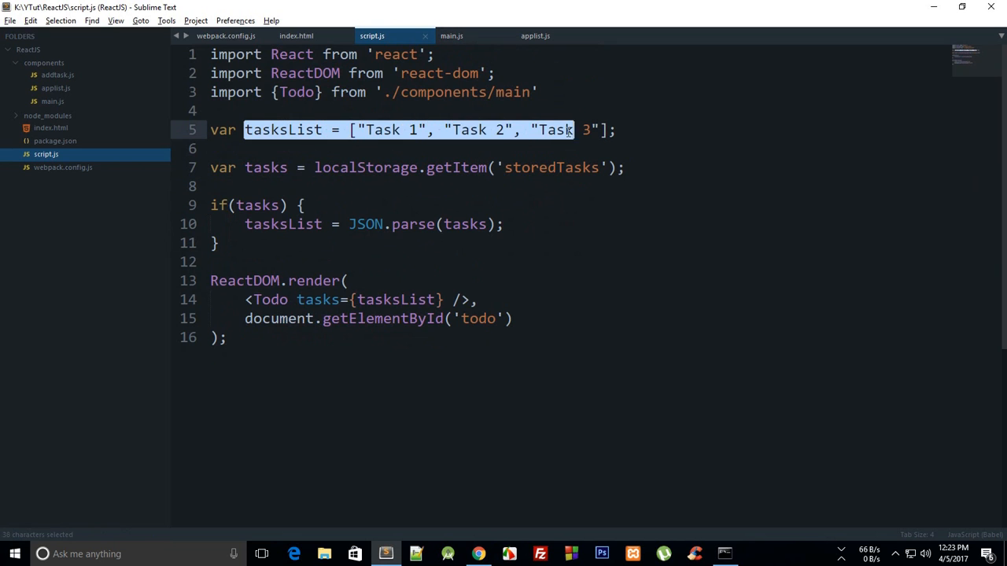
pyautogui.click(453, 34)
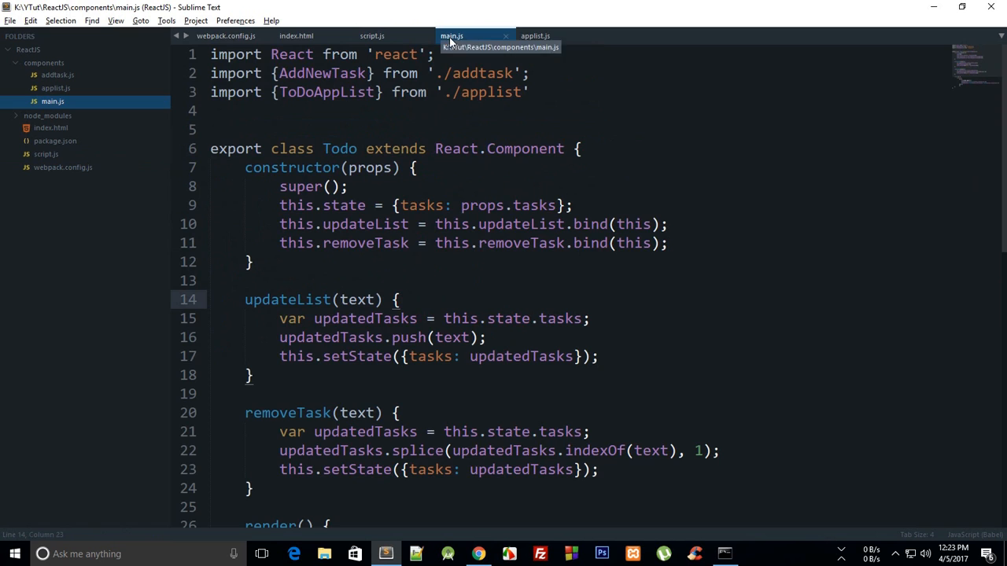
# Step: Call updateLocalStorage(updatedTasks) from updateList and removeTask in main.js
pyautogui.scroll(-3)
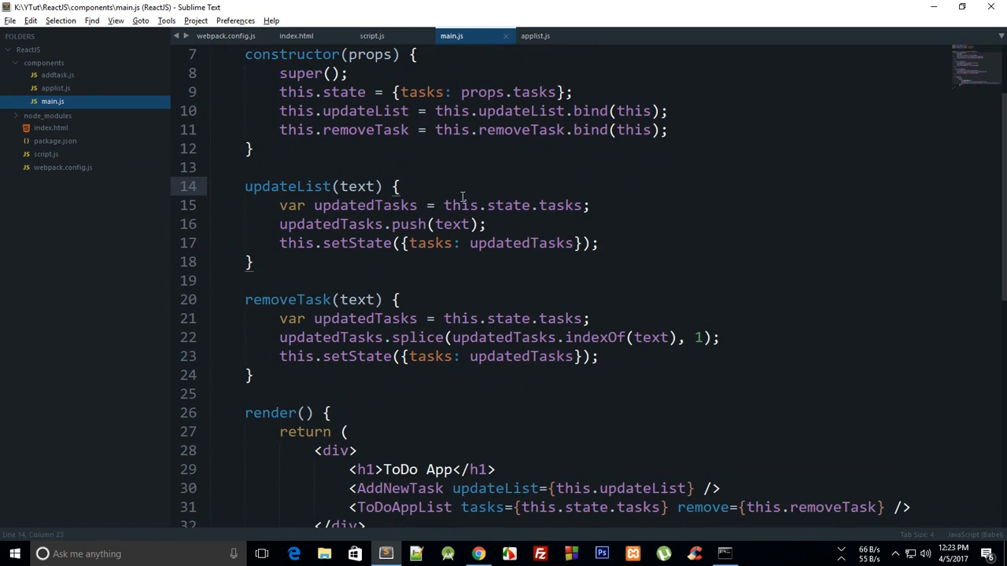
pyautogui.scroll(-3)
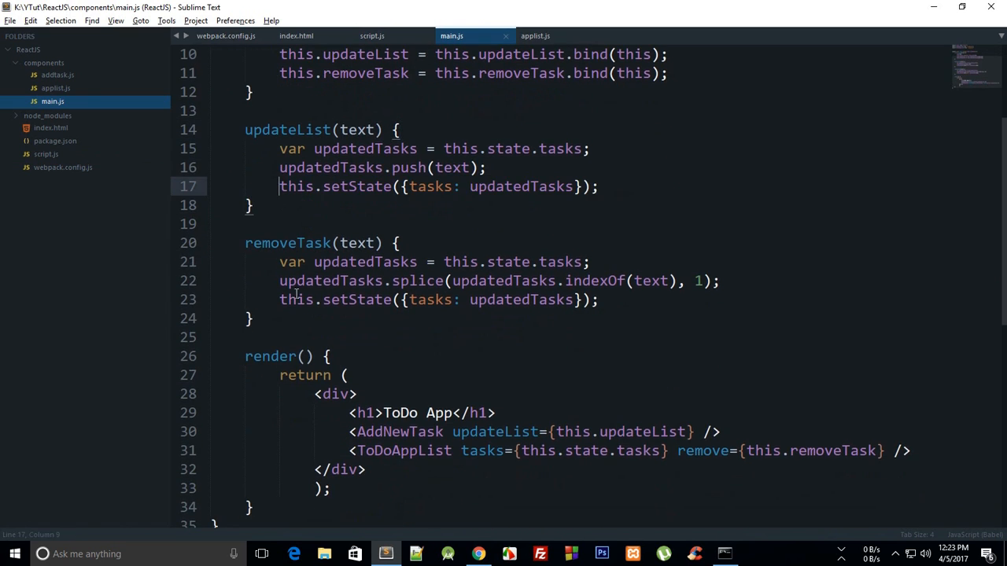
pyautogui.scroll(3)
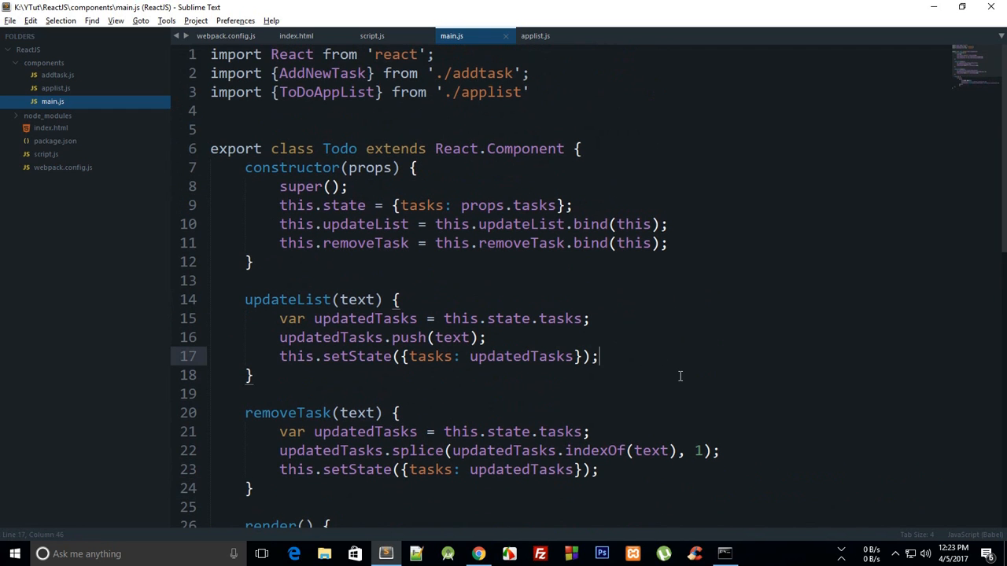
pyautogui.scroll(-3)
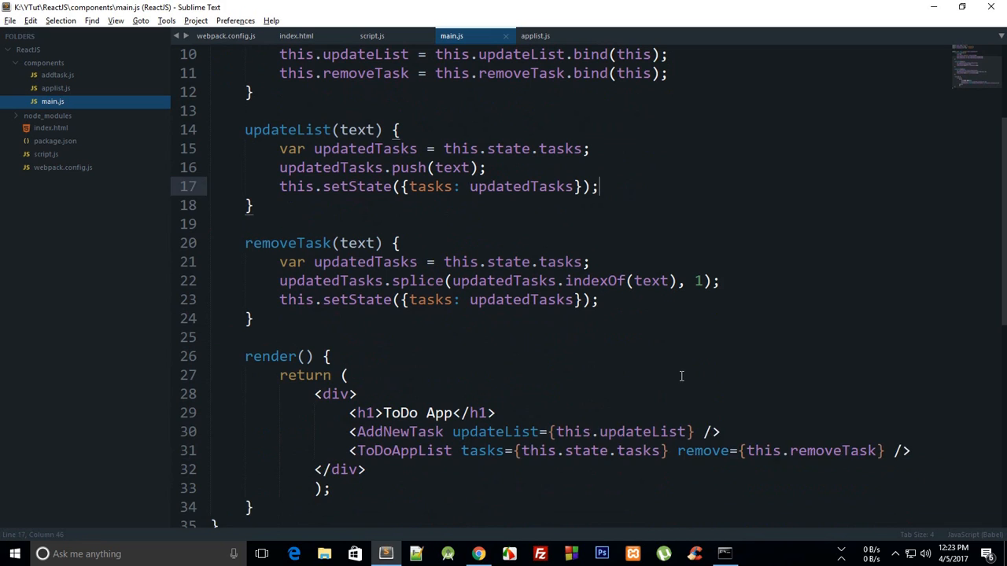
pyautogui.write('update')
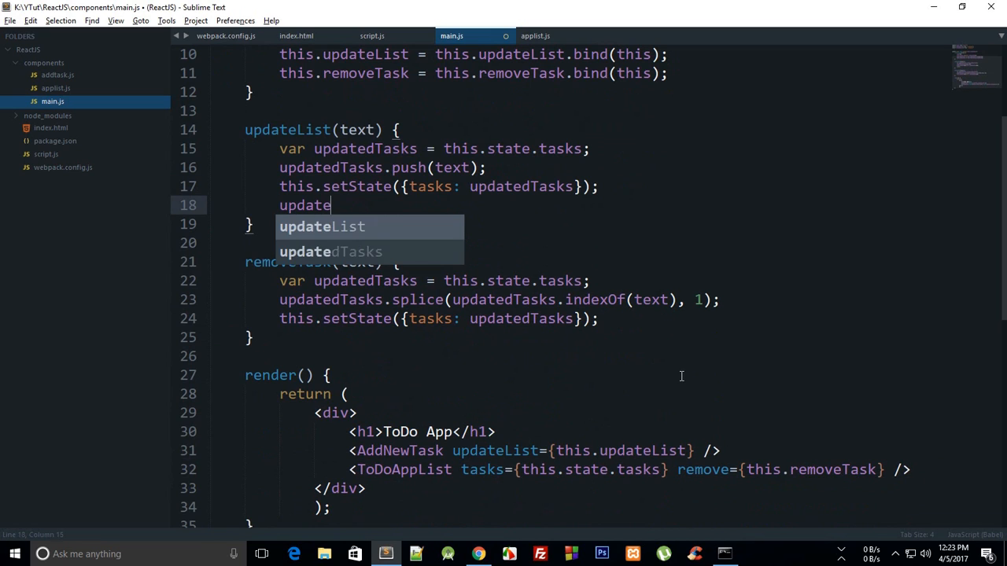
pyautogui.write('LocalStorage();')
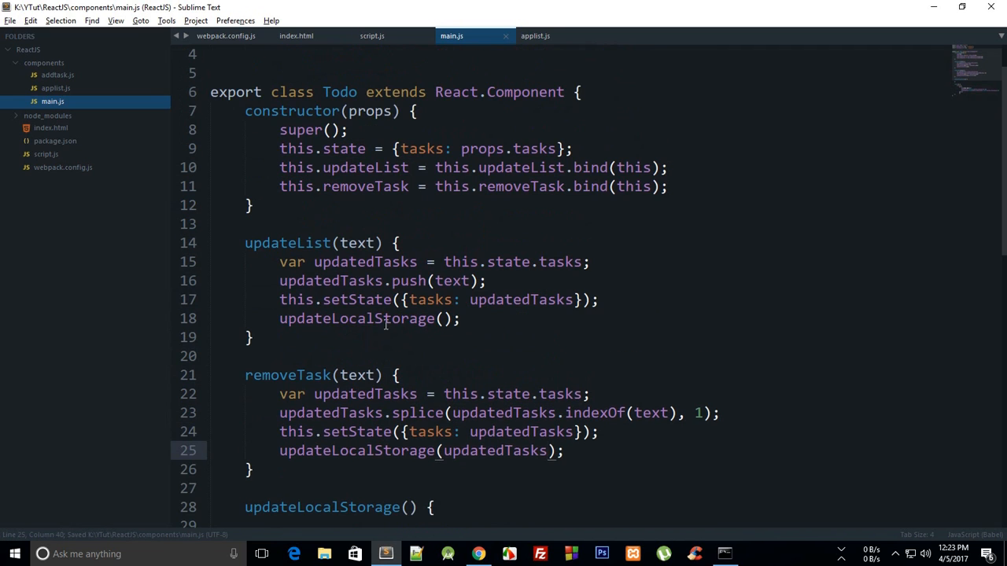
pyautogui.doubleClick(365, 262)
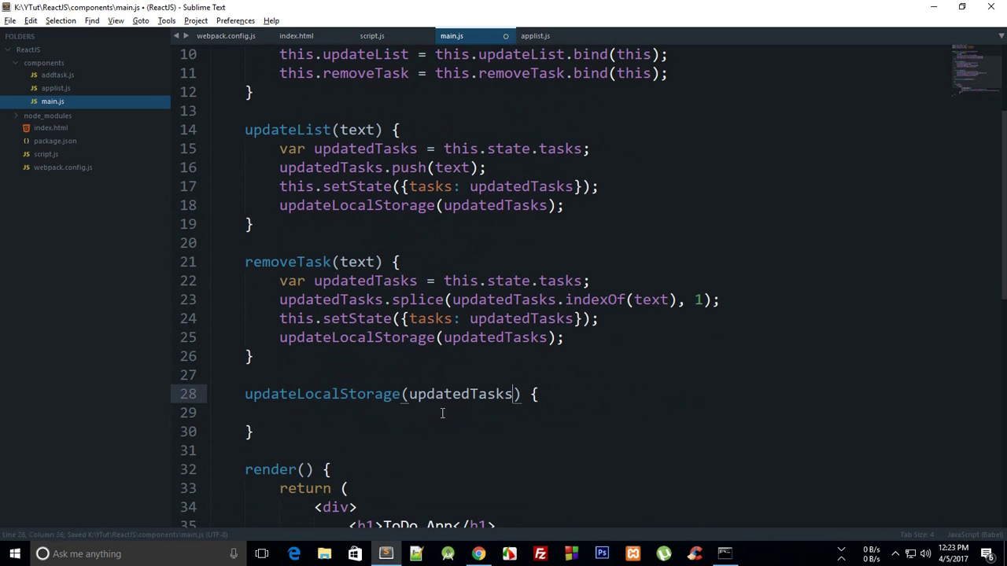
pyautogui.write('l')
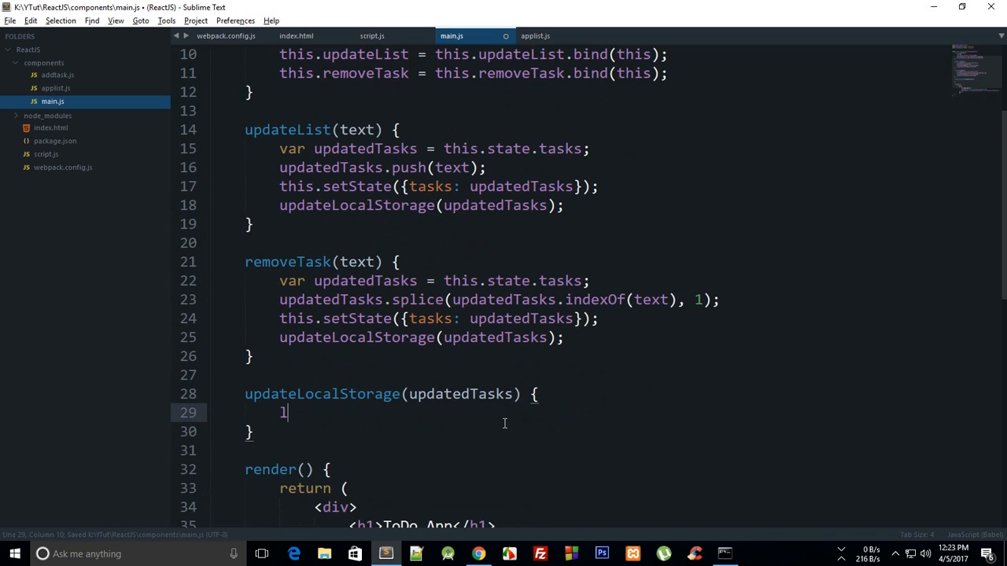
# Step: Add the updateLocalStorage method logging 'saved the tasks' and calling localStorage.setItem('storedTasks', …), then switch to Chrome
pyautogui.write("localStorage.setItem('")
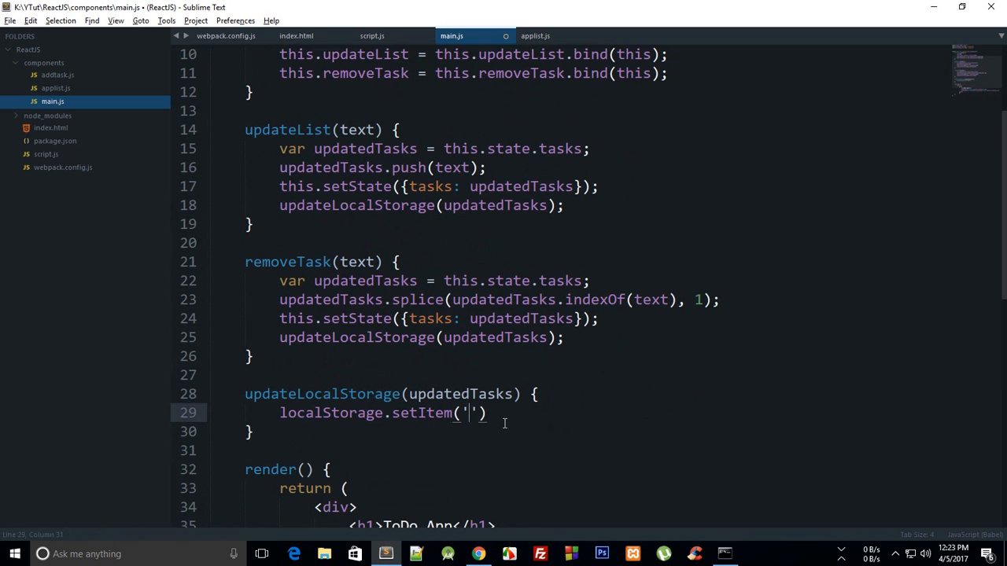
pyautogui.click(377, 34)
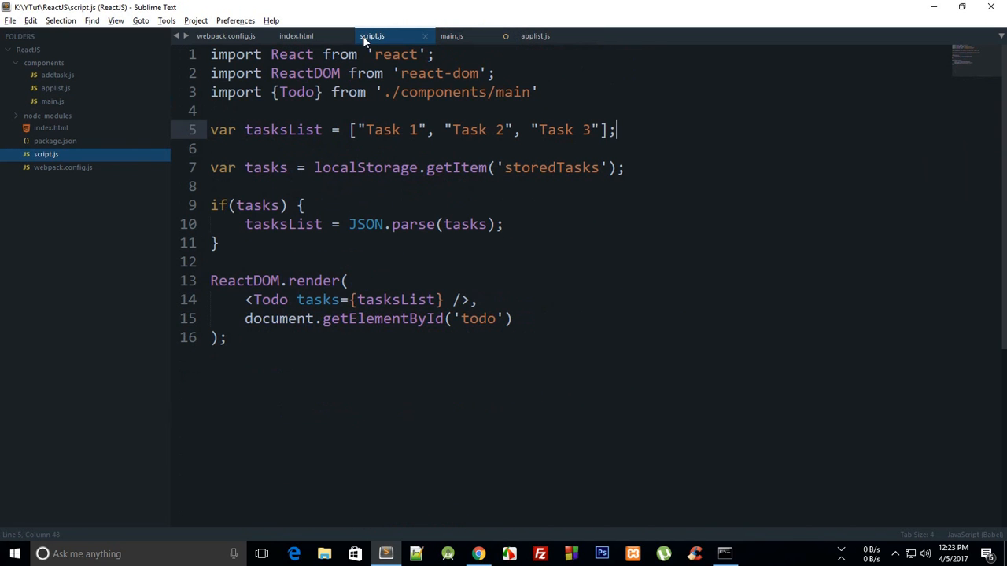
pyautogui.doubleClick(550, 167)
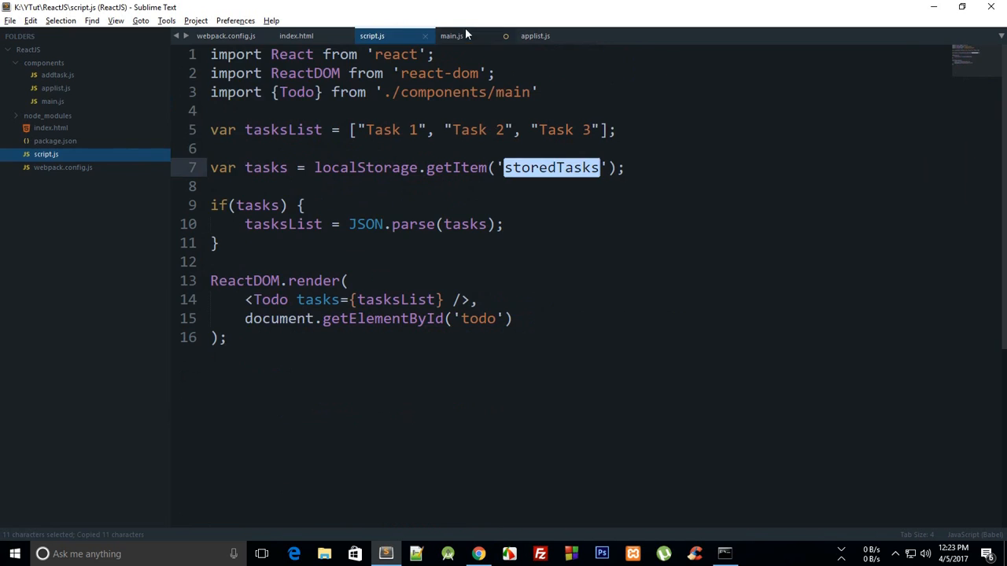
pyautogui.click(456, 35)
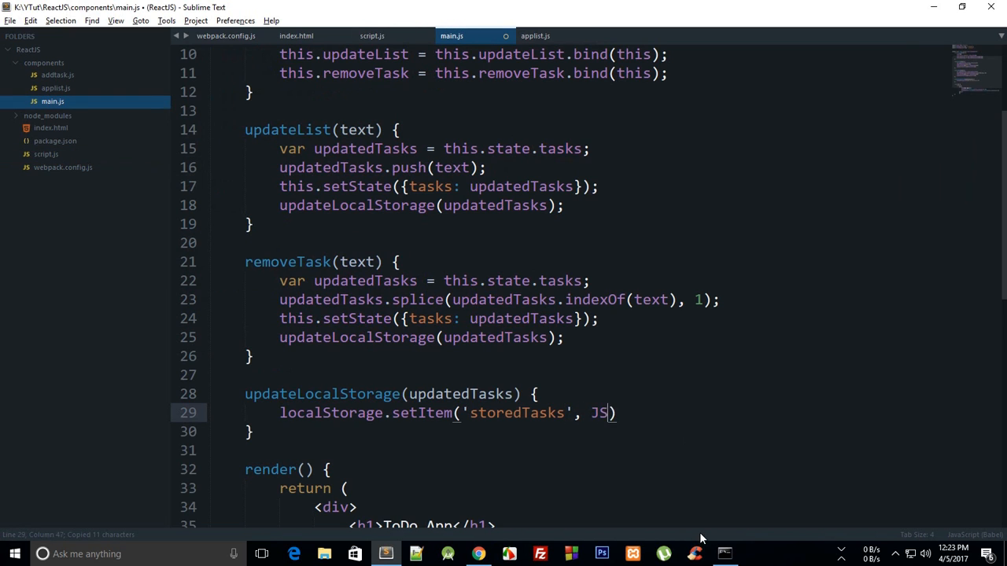
pyautogui.write('ON.parse(updatedTasks')
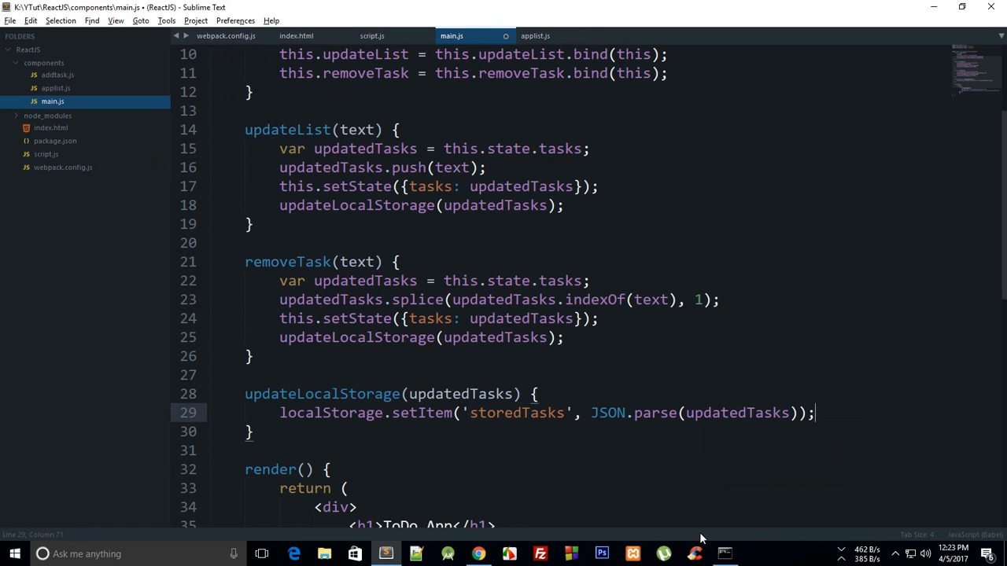
pyautogui.write('co')
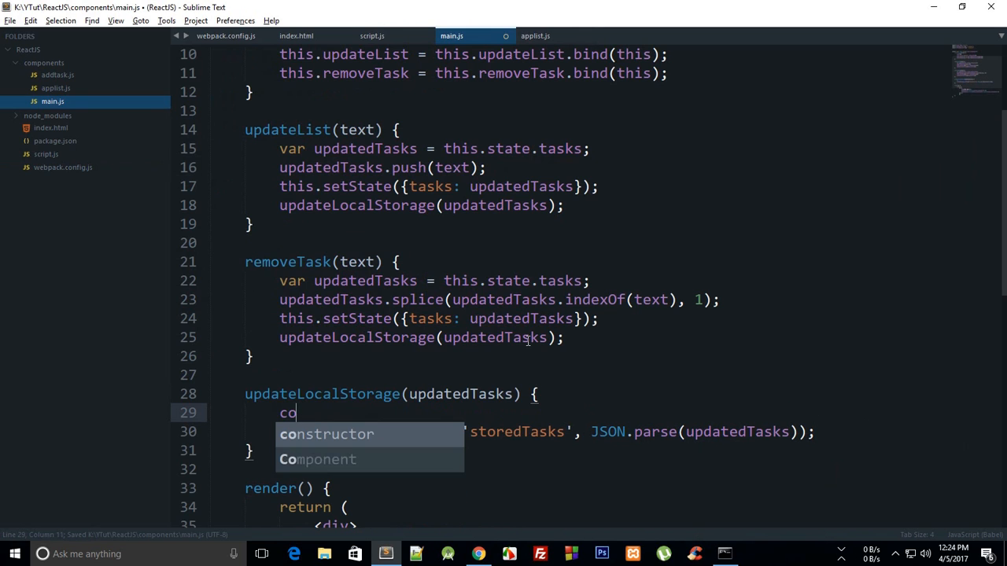
pyautogui.write("nsole.log('save'")
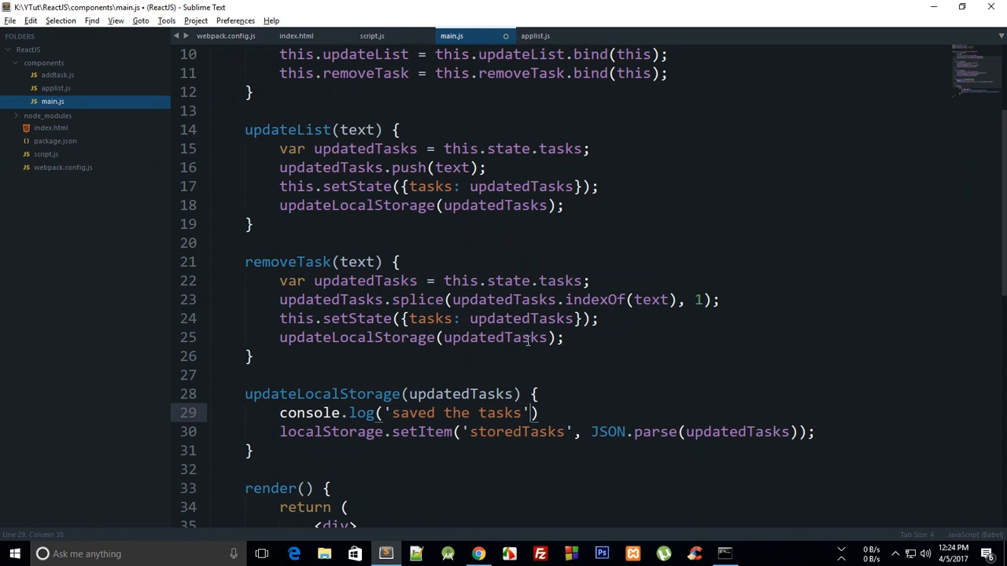
pyautogui.click(475, 554)
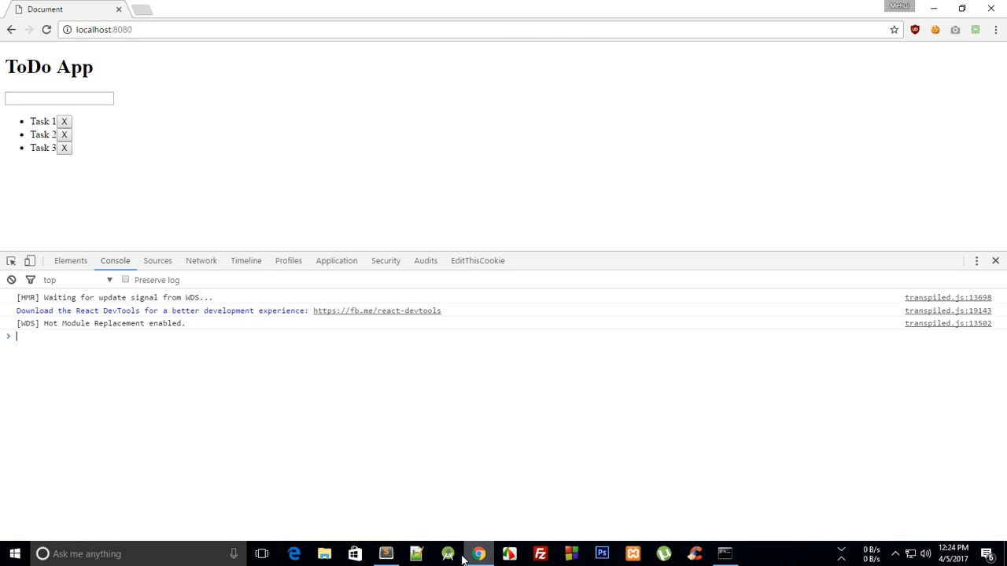
# Step: Add a 'bring milk' task, hit the updateLocalStorage is not defined error, and return to the editor
pyautogui.click(60, 97)
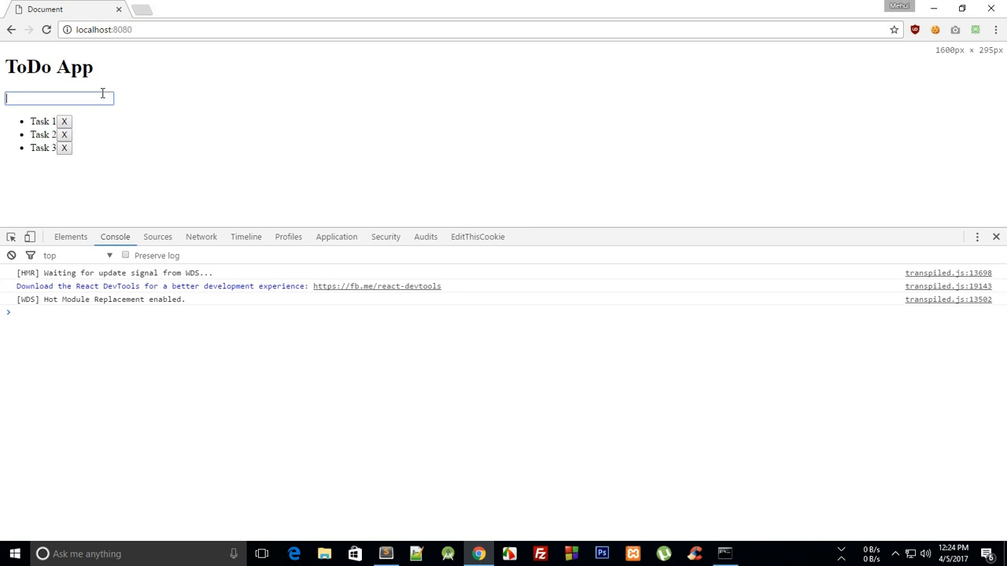
pyautogui.moveTo(310, 102)
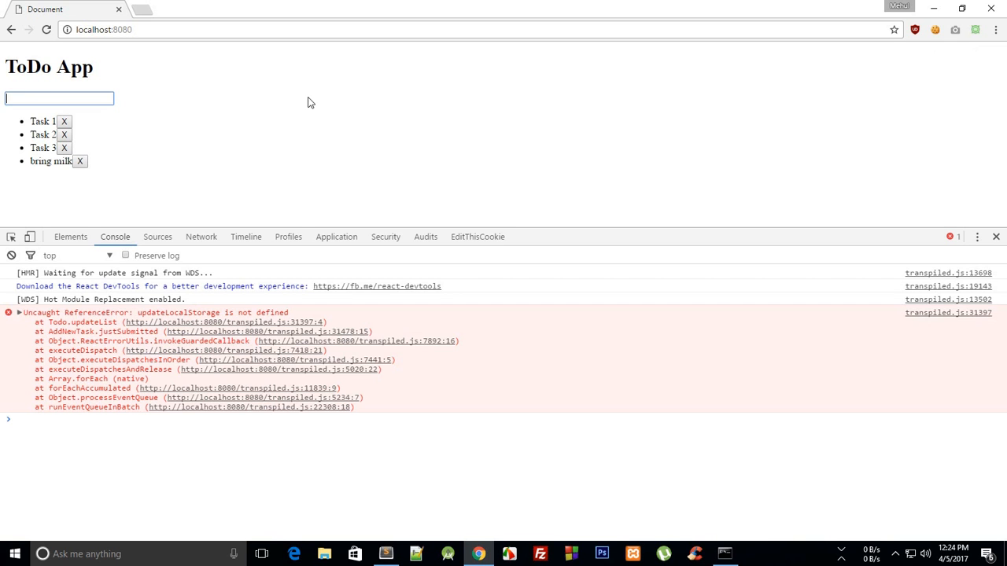
pyautogui.moveTo(302, 176)
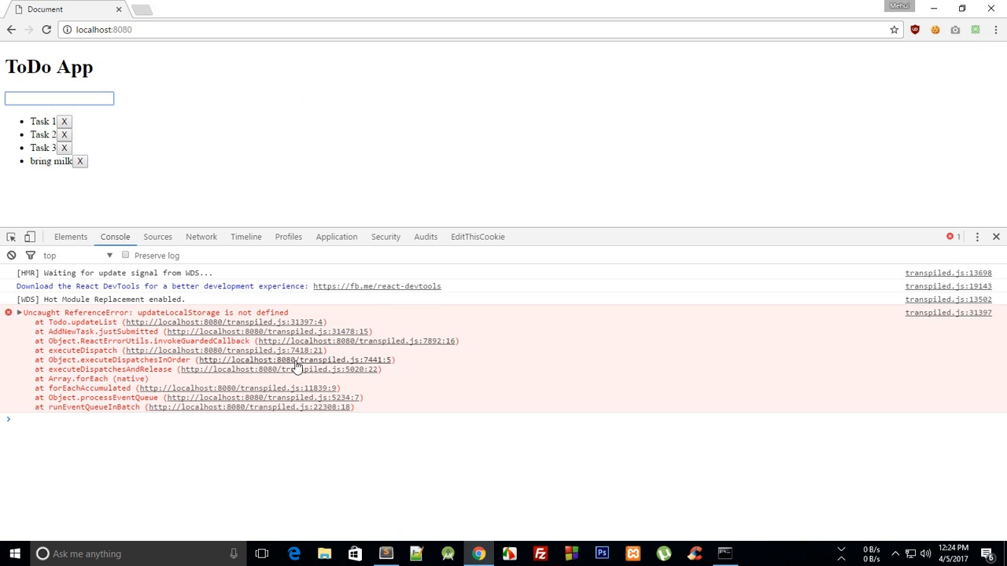
pyautogui.click(385, 553)
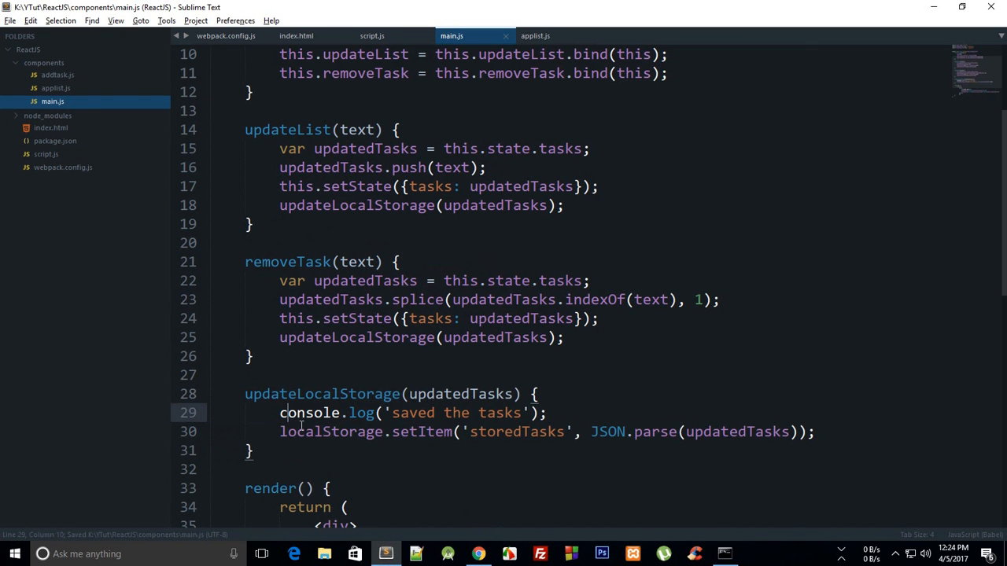
# Step: Prefix both updateLocalStorage calls with this. and switch back to Chrome to retest
pyautogui.write('this.')
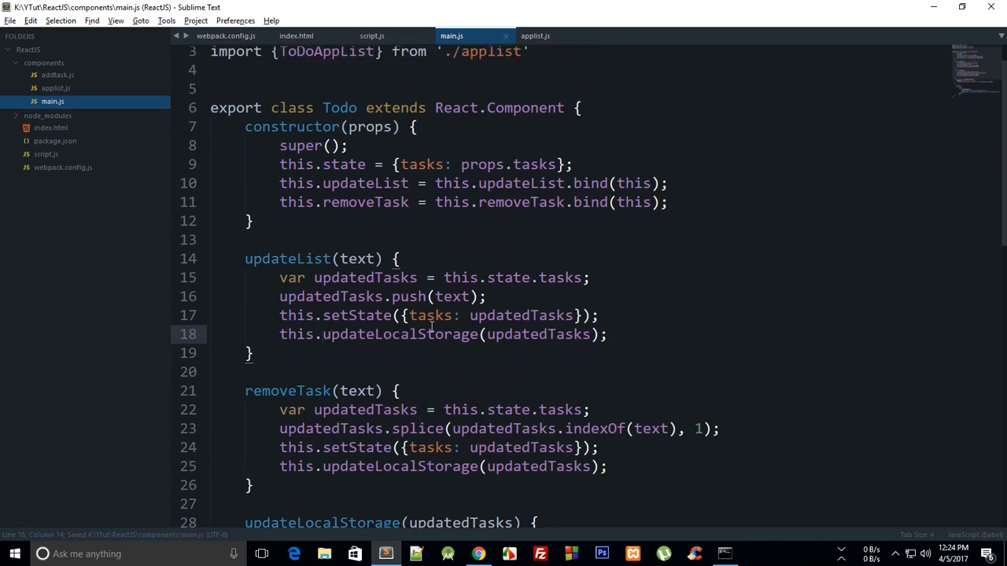
pyautogui.click(475, 554)
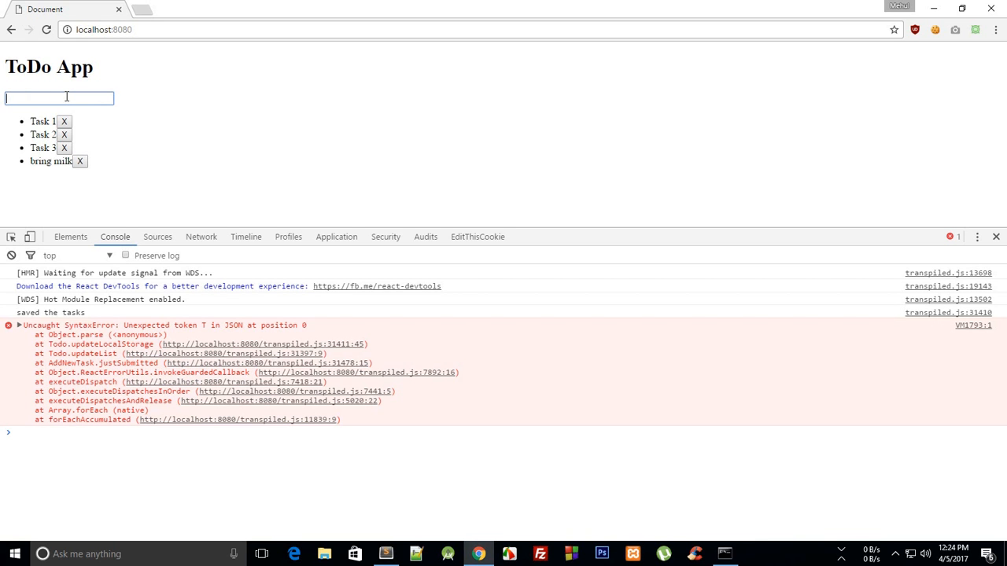
pyautogui.moveTo(205, 331)
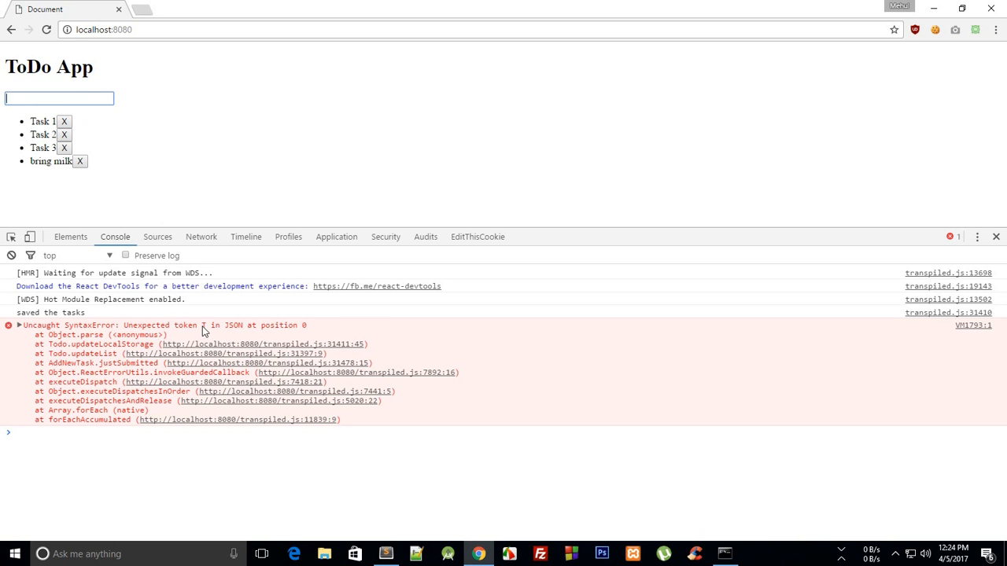
# Step: Expand the logged task array, change JSON.parse to JSON.stringify, and add an asdasd task without the JSON error
pyautogui.click(19, 324)
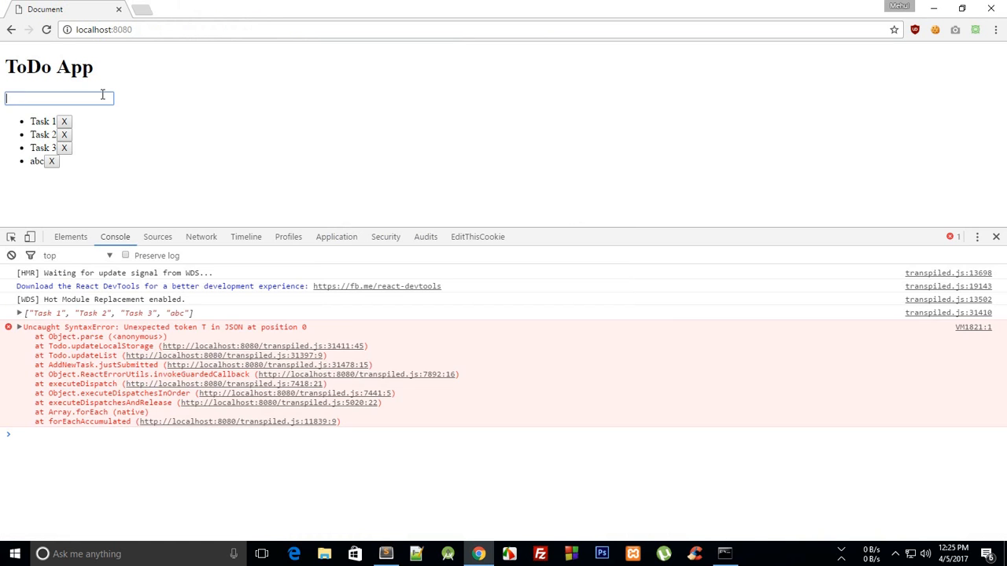
pyautogui.click(17, 313)
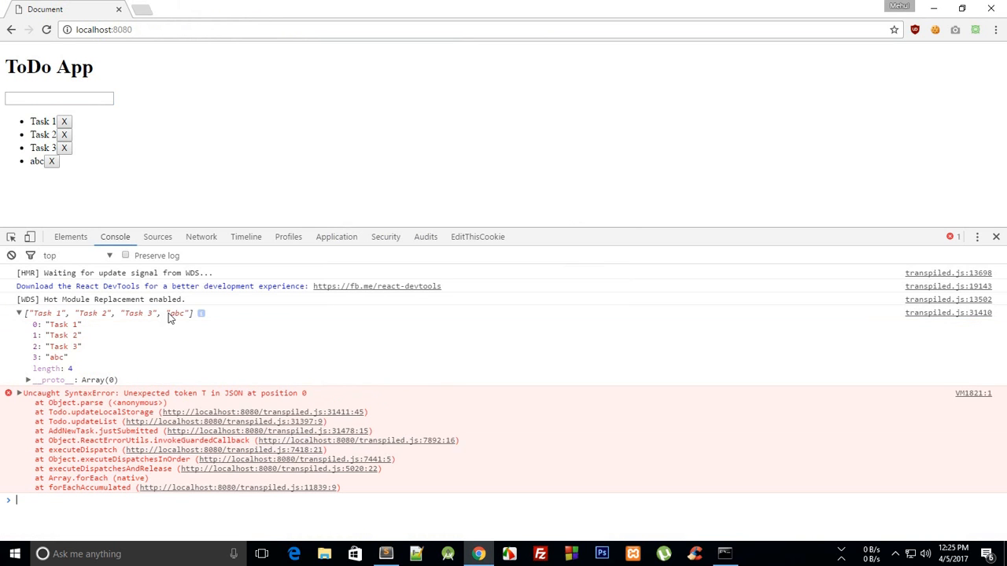
pyautogui.click(385, 554)
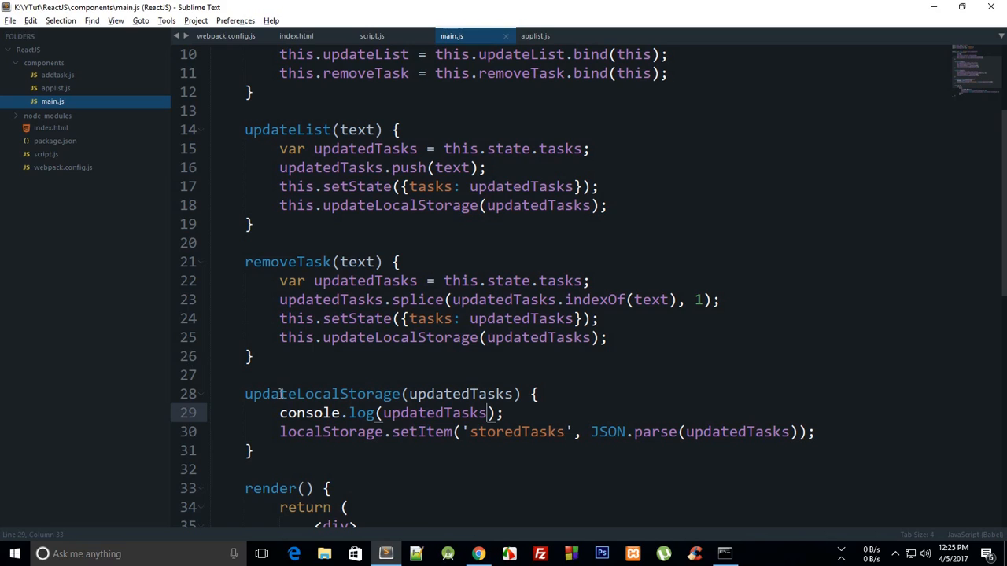
pyautogui.write('strin')
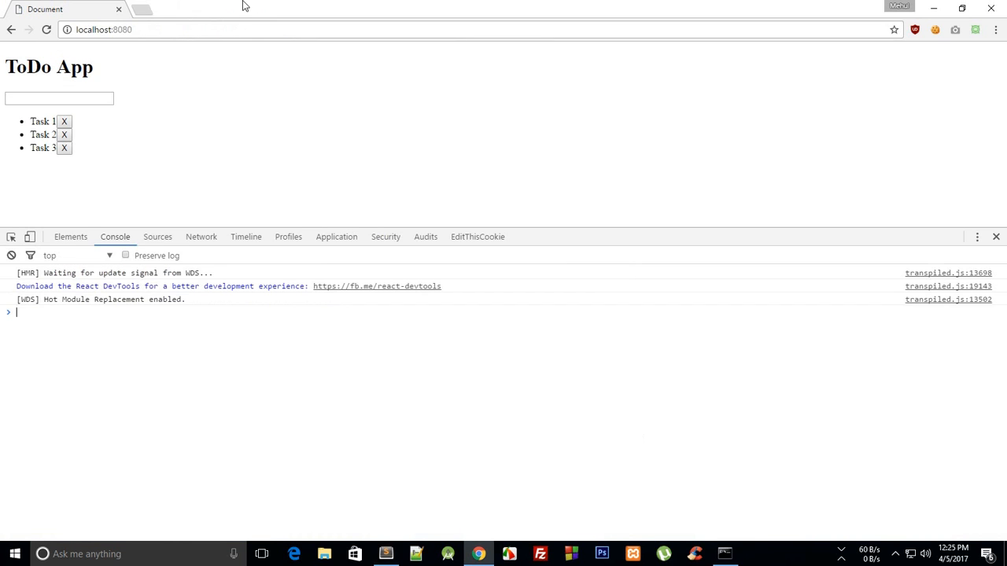
pyautogui.write('asdasd')
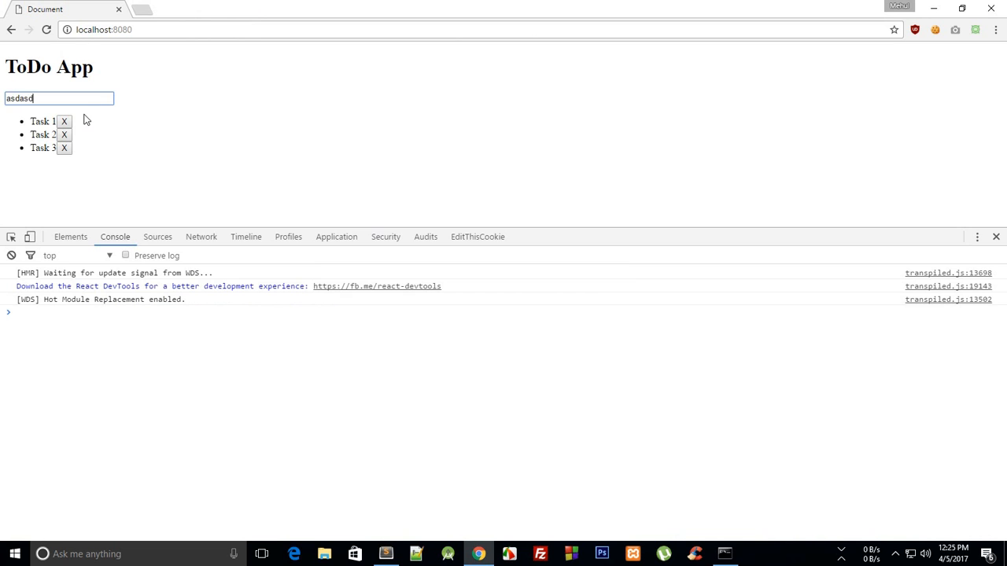
pyautogui.press('Enter')
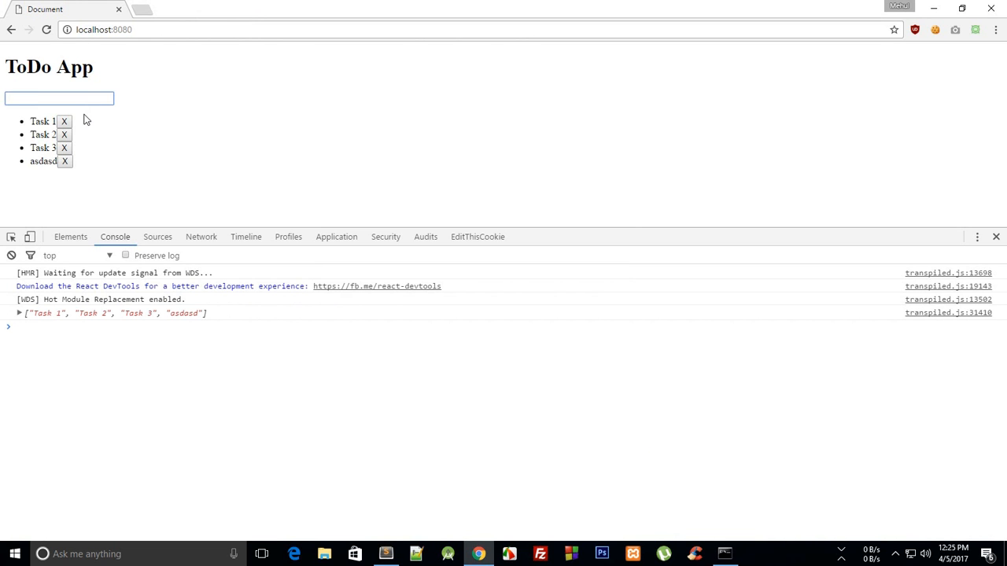
pyautogui.click(386, 554)
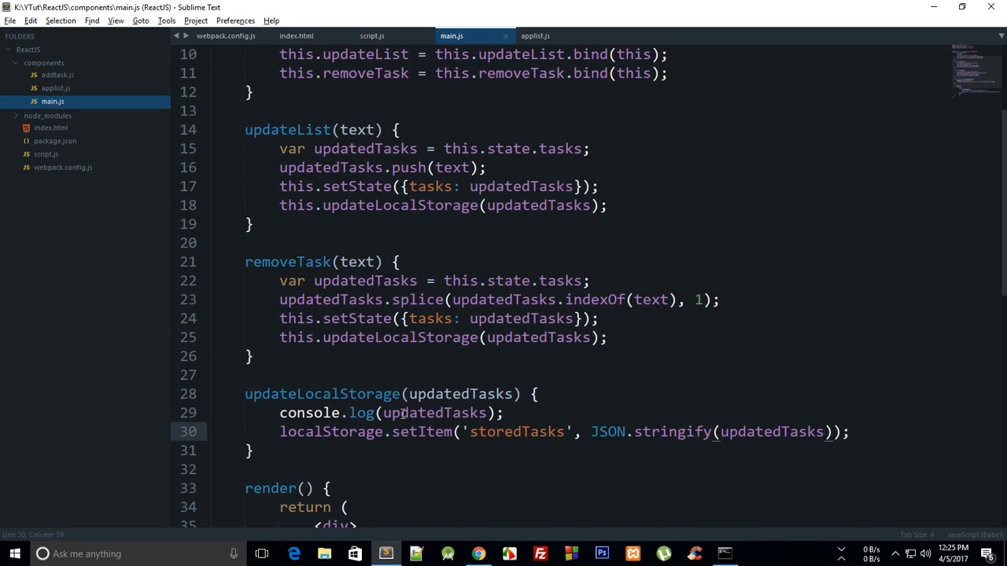
# Step: Change the console.log message to 'tasks updated' and switch to Chrome
pyautogui.click(488, 431)
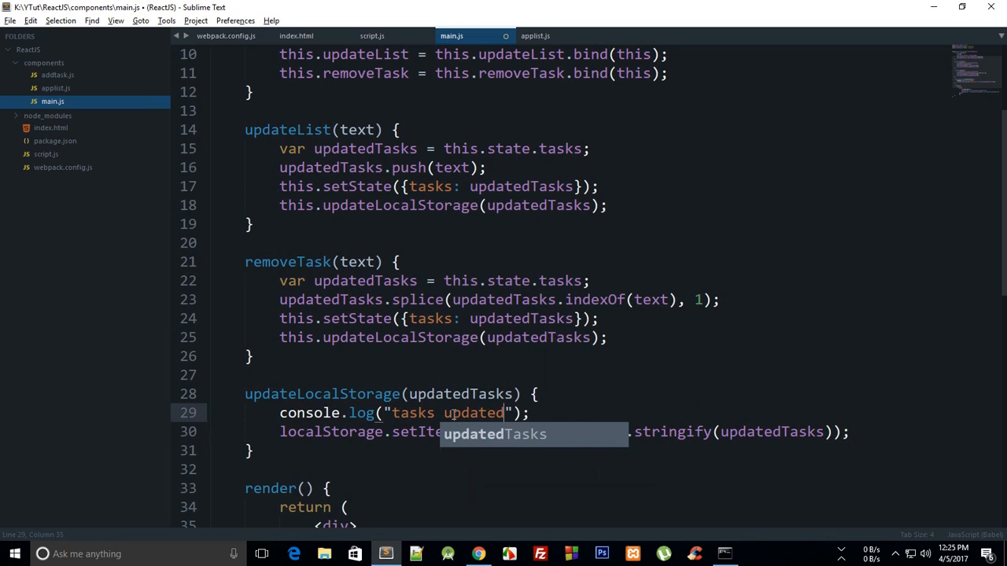
pyautogui.click(479, 554)
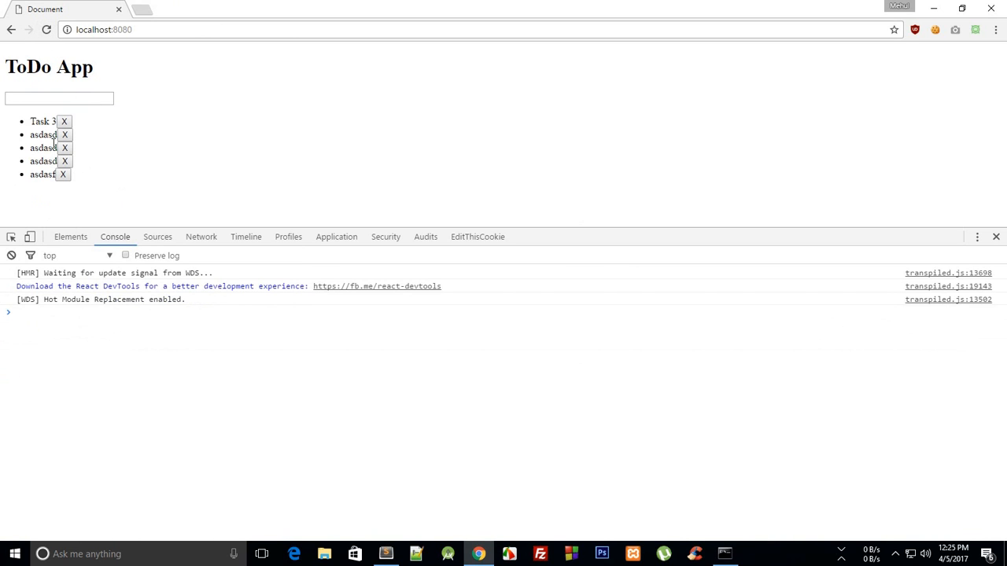
pyautogui.moveTo(66, 135)
pyautogui.write('asdasf')
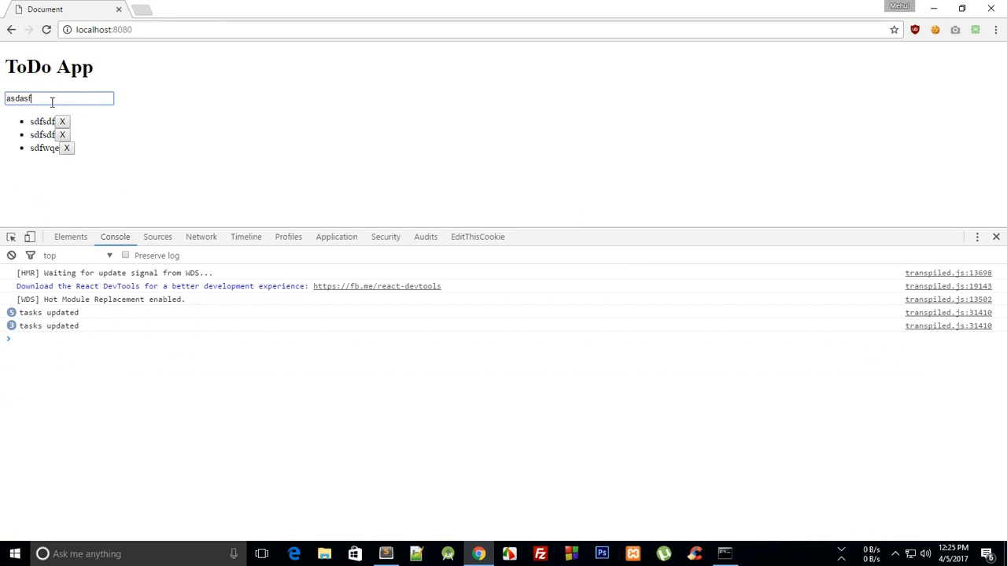
# Step: Submit a new task, watch 'tasks updated' logged, and return to the editor
pyautogui.press('Enter')
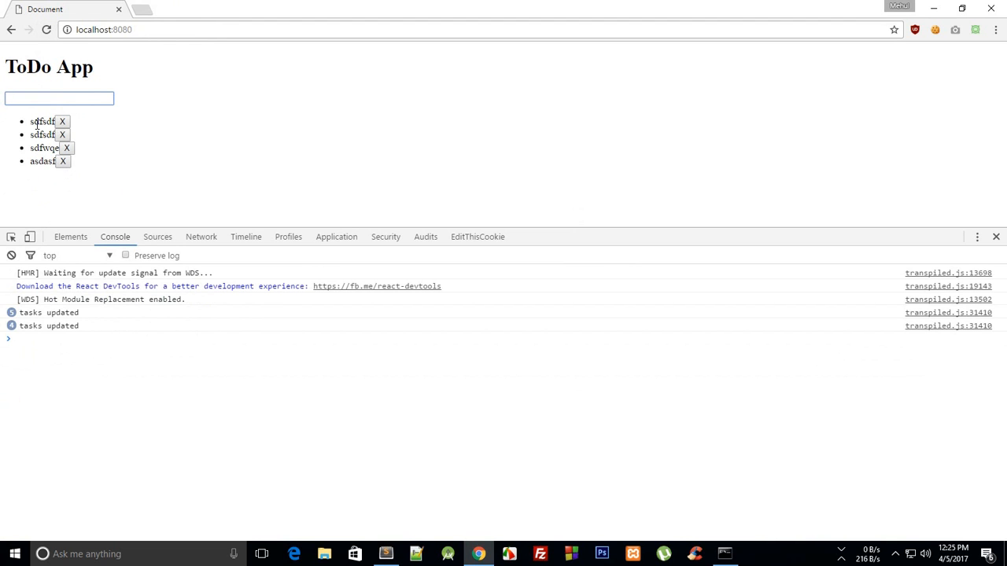
pyautogui.click(384, 554)
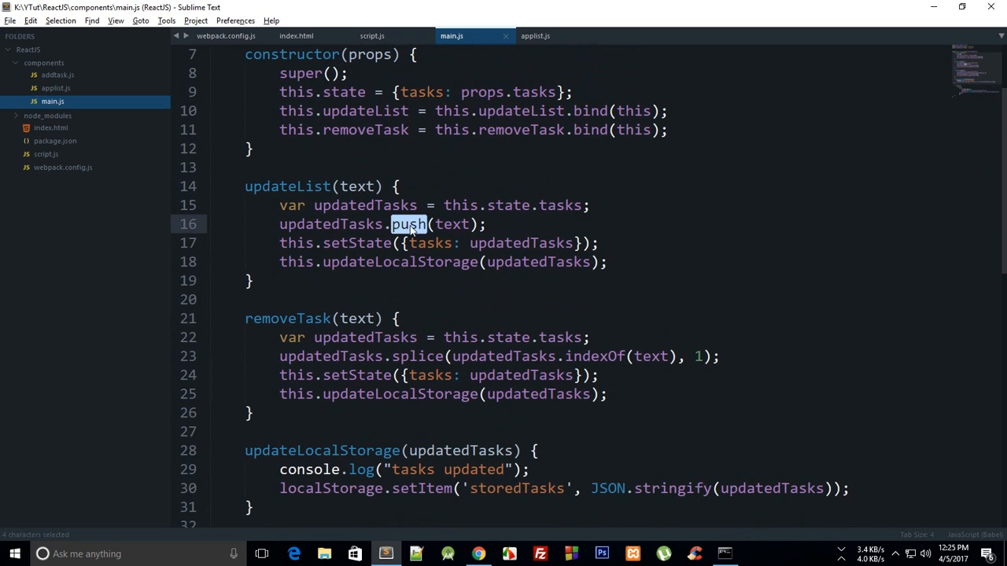
# Step: Replace push with unshift in updateList so new tasks go to the front of the array
pyautogui.write('un')
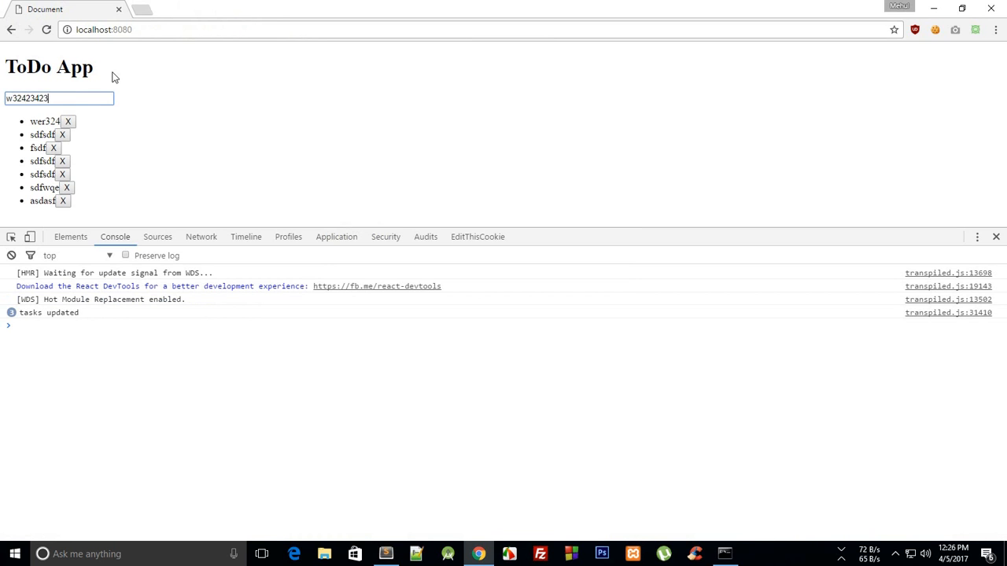
# Step: Add task w32423423, delete an older task, add task 34324 and confirm it lands at the top
pyautogui.press('Enter')
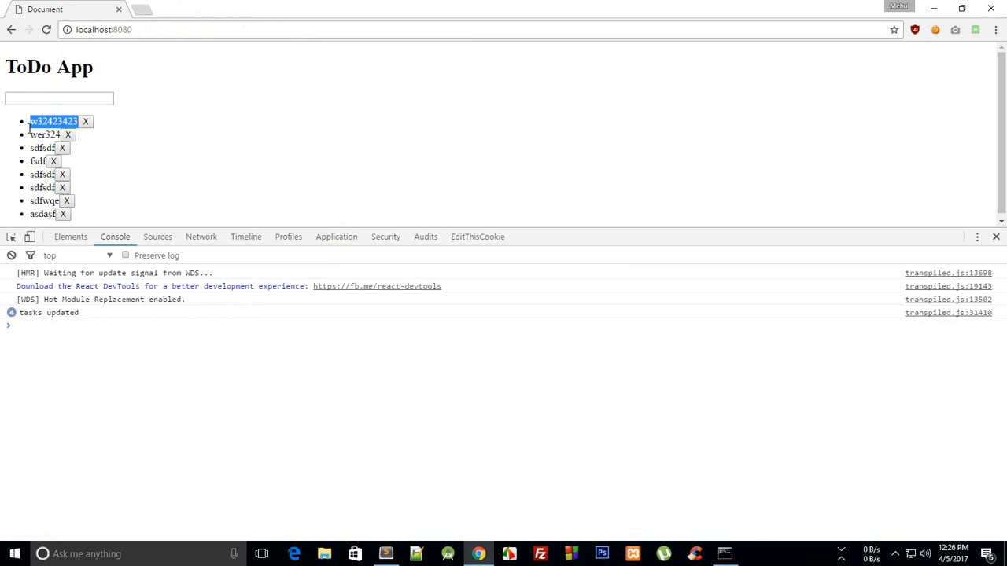
pyautogui.click(113, 143)
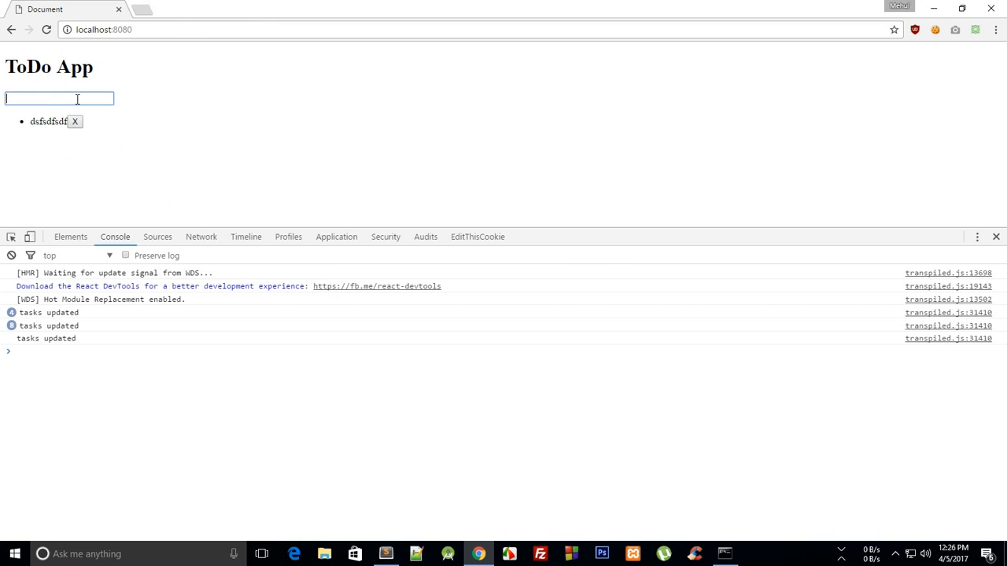
pyautogui.press('Enter')
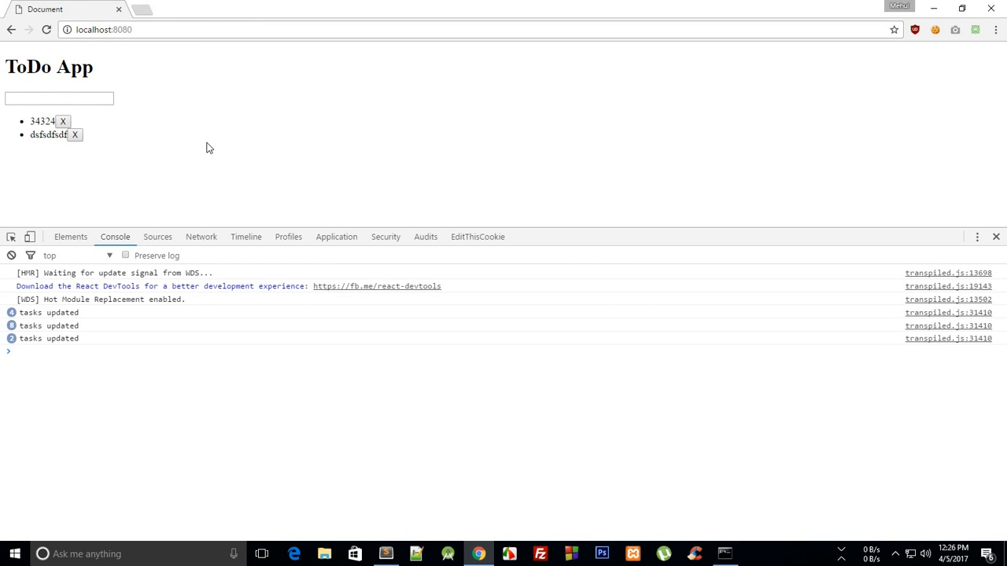
pyautogui.click(385, 554)
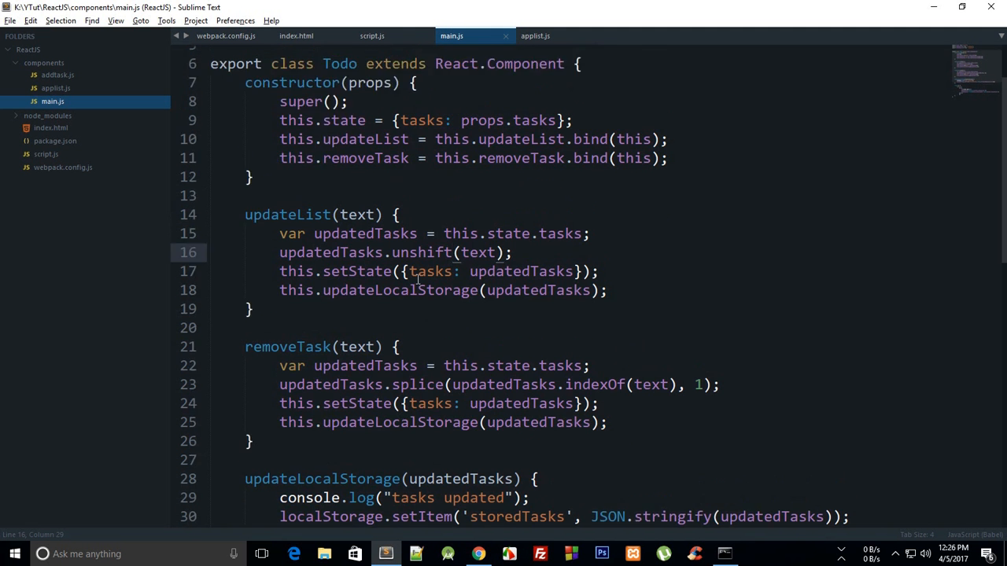
# Step: Review main.js from the imports down to render(), then return to the running app in Chrome
pyautogui.scroll(-3)
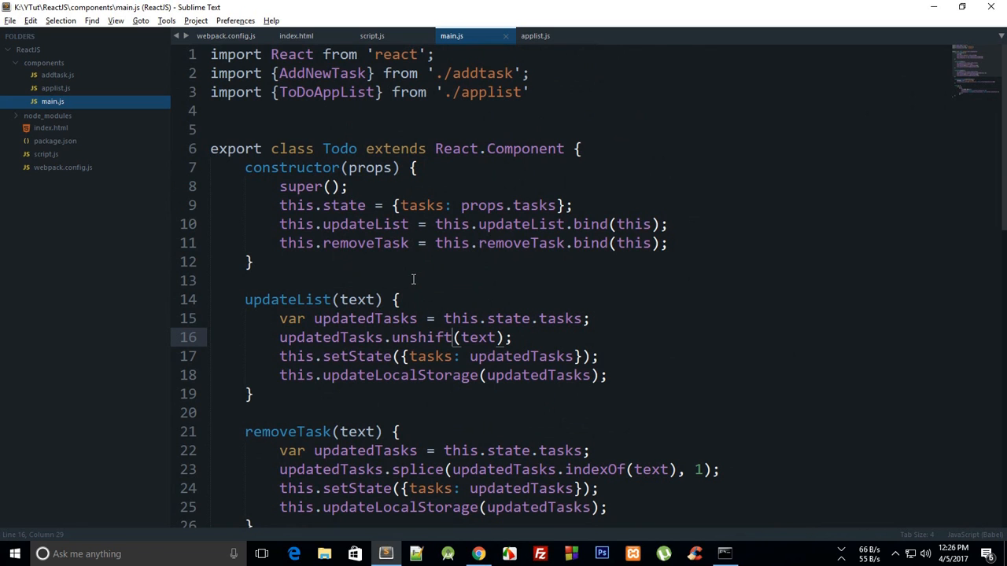
pyautogui.scroll(-3)
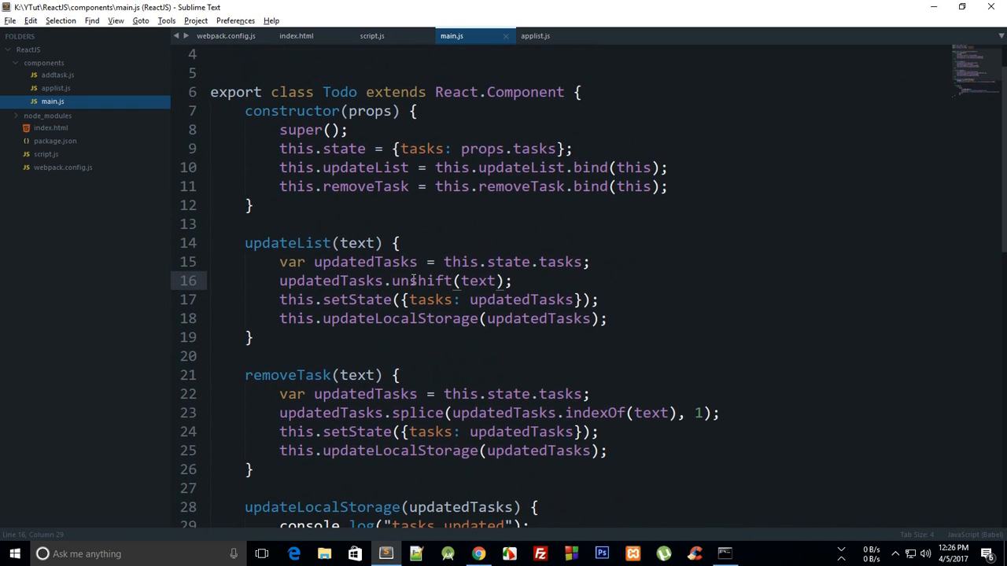
pyautogui.scroll(-3)
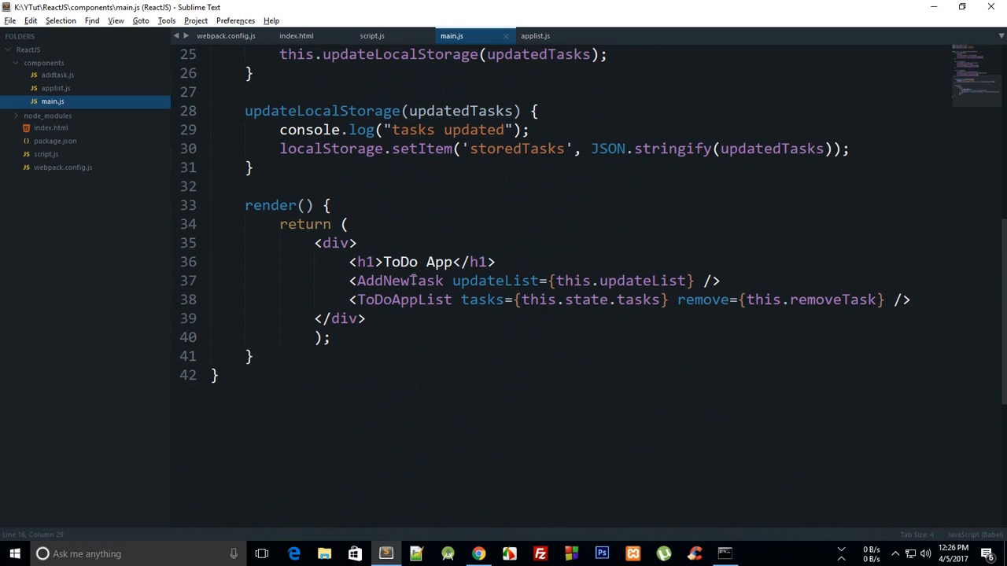
pyautogui.moveTo(364, 443)
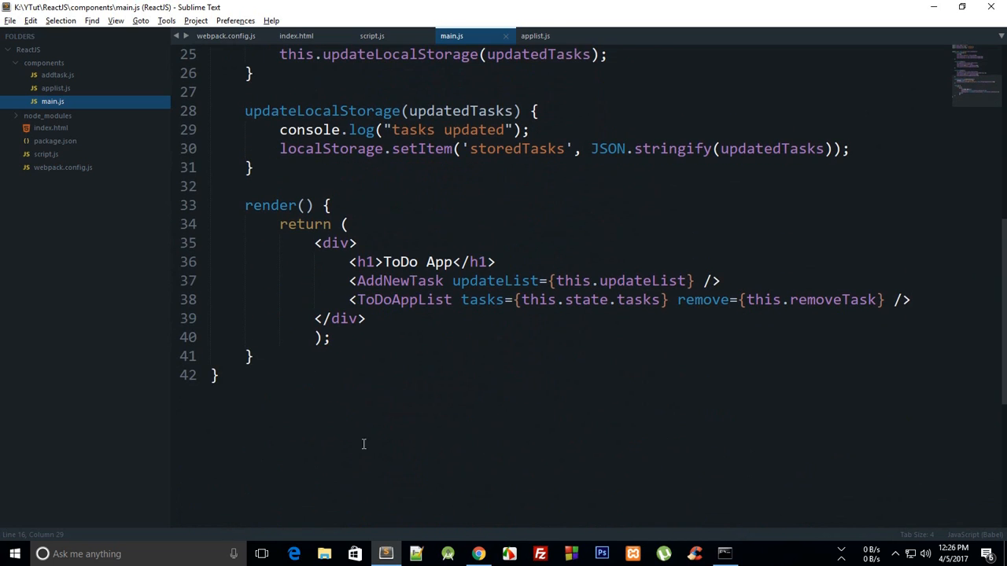
pyautogui.click(477, 554)
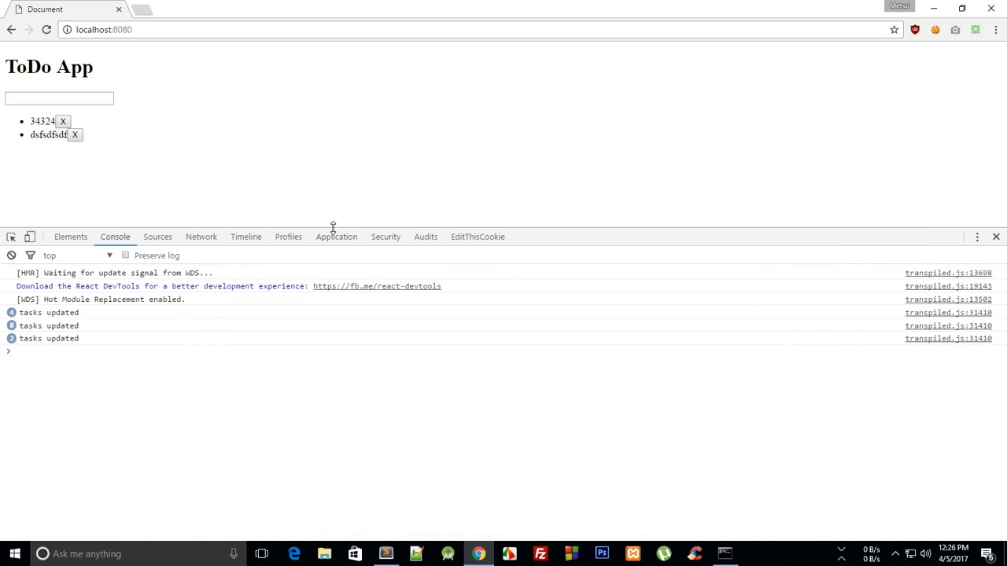